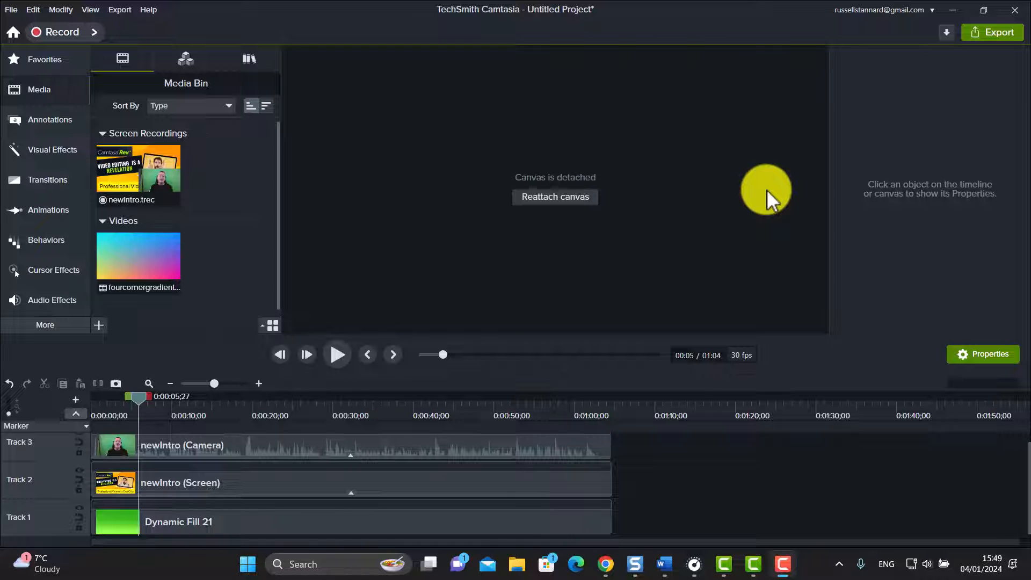
pyautogui.moveTo(888, 192)
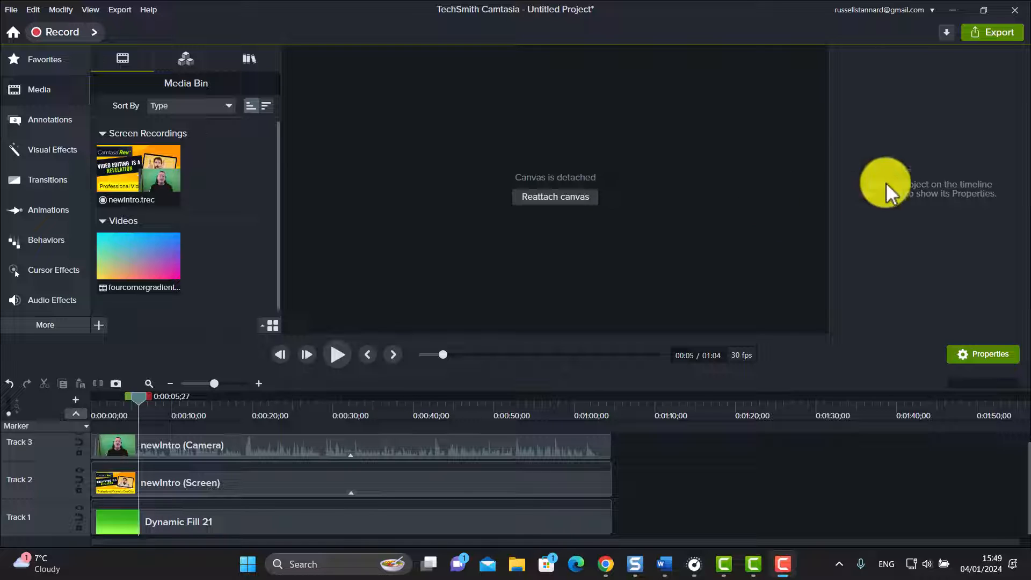
pyautogui.moveTo(632, 326)
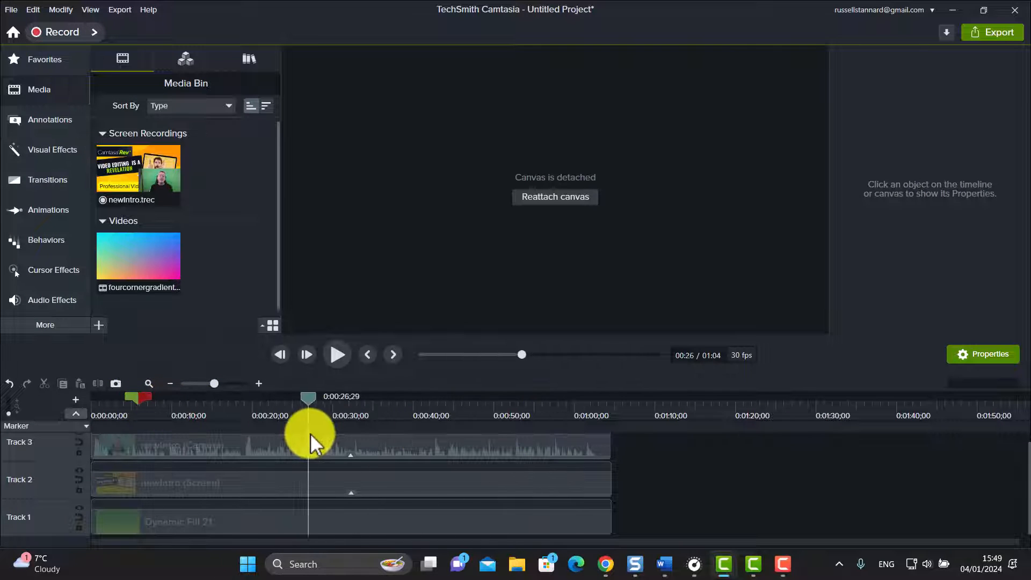
# Step: Launch Camtasia Recorder from the editor after previewing the timeline
pyautogui.moveTo(309, 401); pyautogui.dragTo(214, 401)
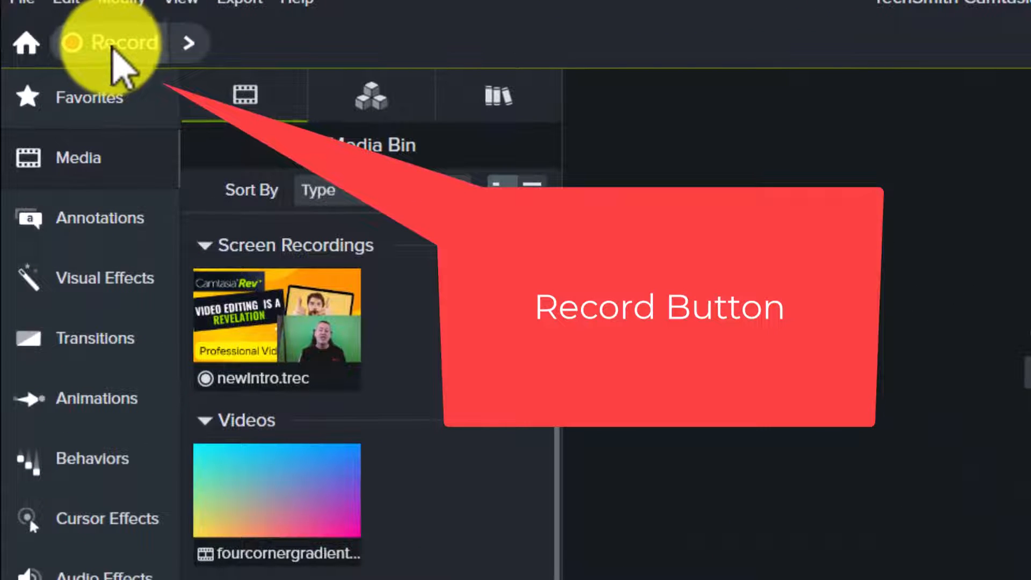
pyautogui.moveTo(121, 56)
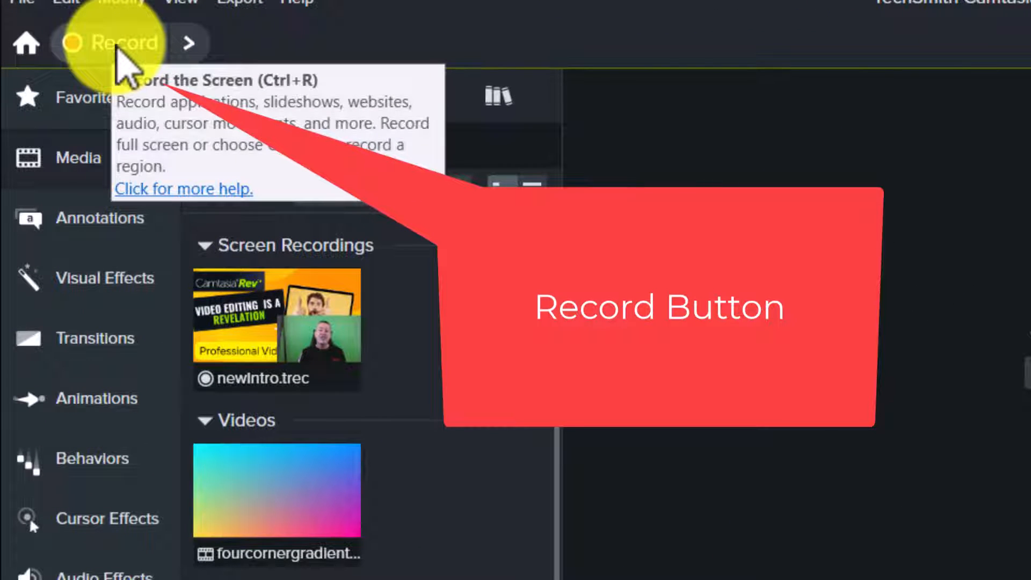
pyautogui.click(124, 43)
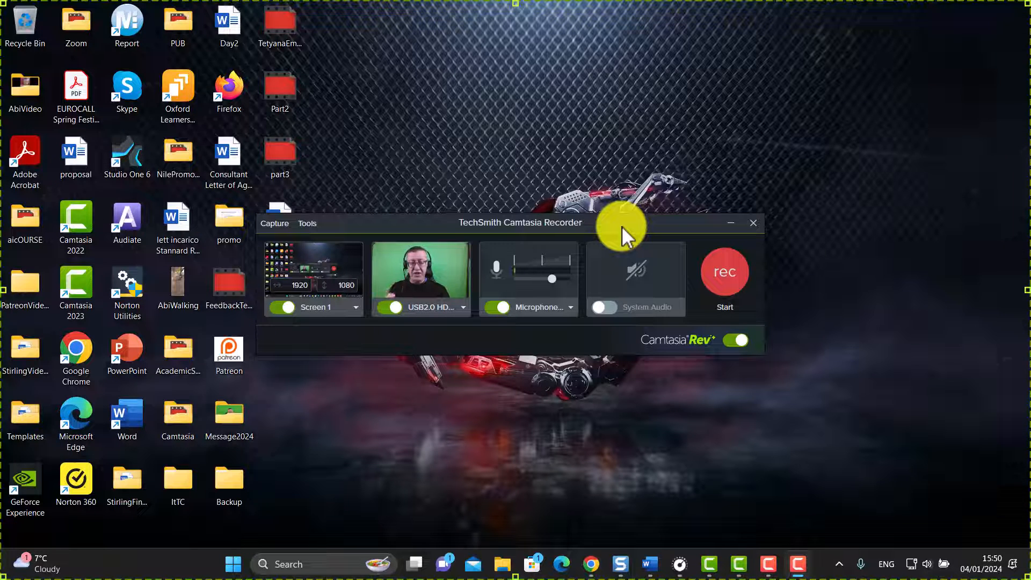
pyautogui.moveTo(485, 433)
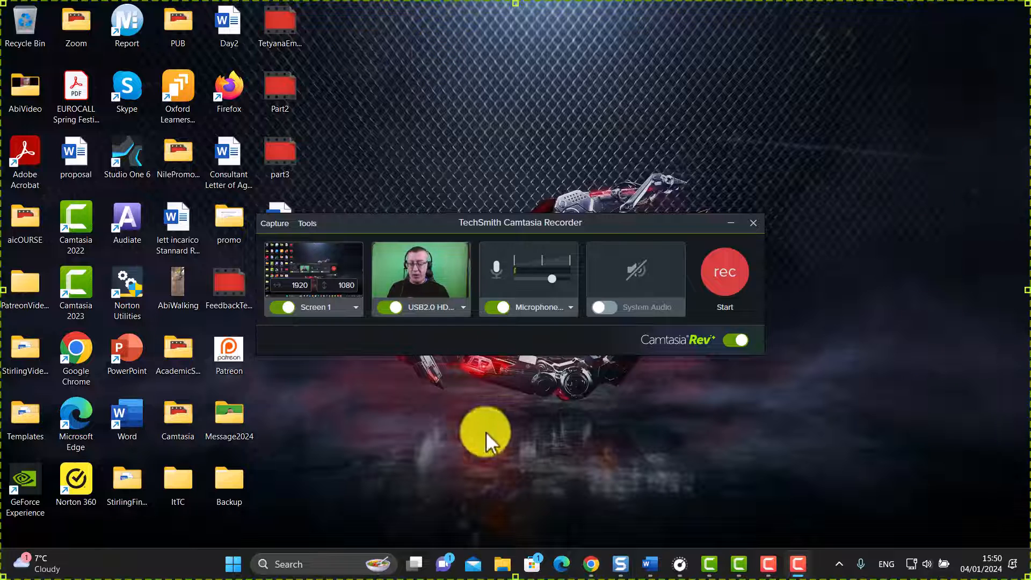
pyautogui.moveTo(401, 427)
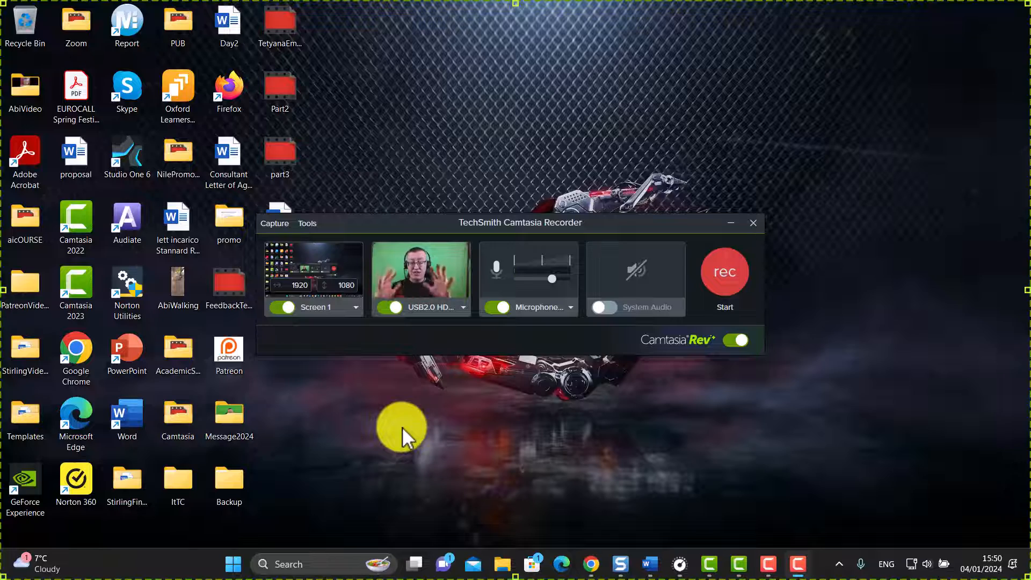
pyautogui.moveTo(391, 328)
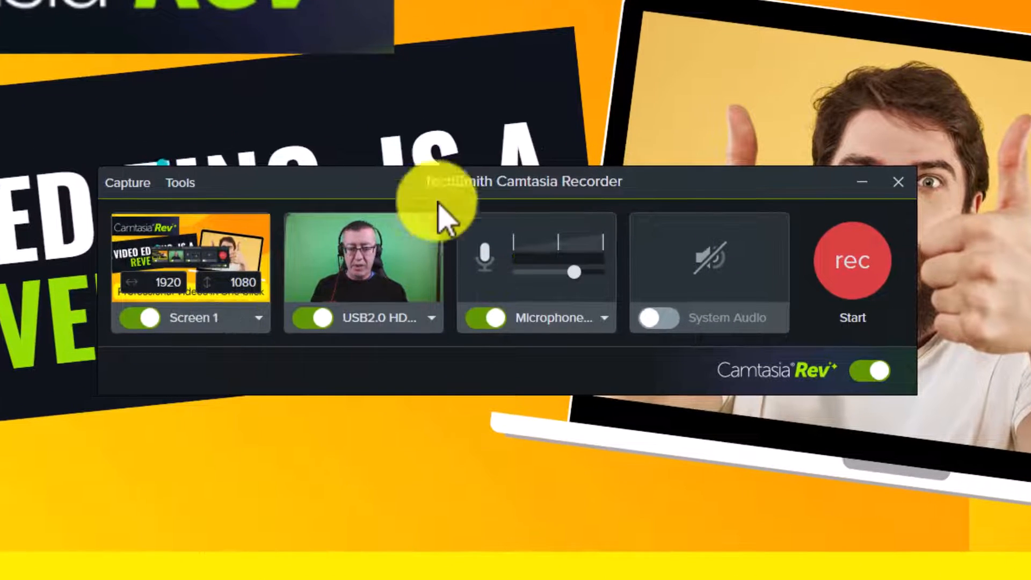
pyautogui.moveTo(348, 197)
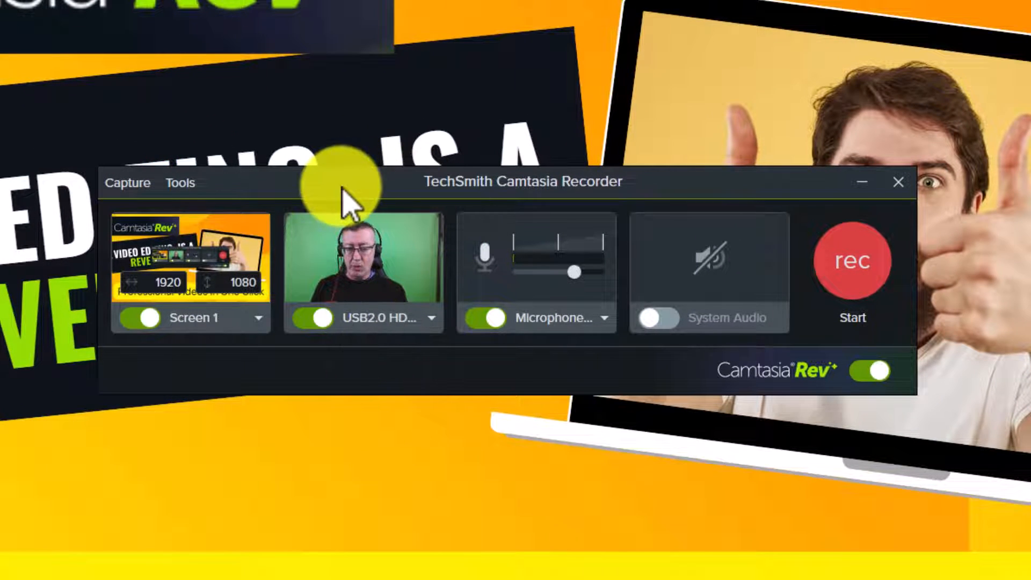
pyautogui.moveTo(566, 381)
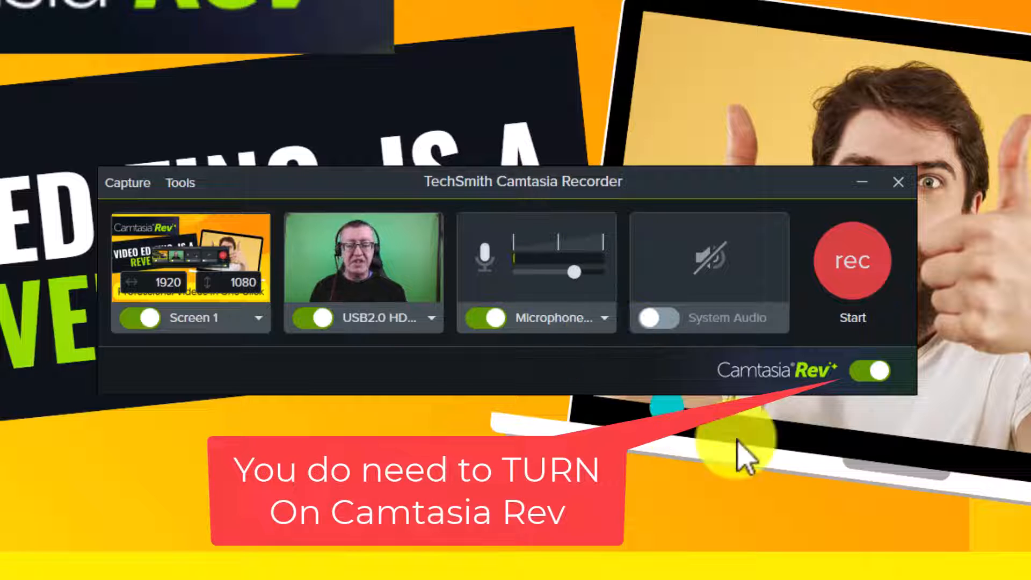
pyautogui.moveTo(858, 283)
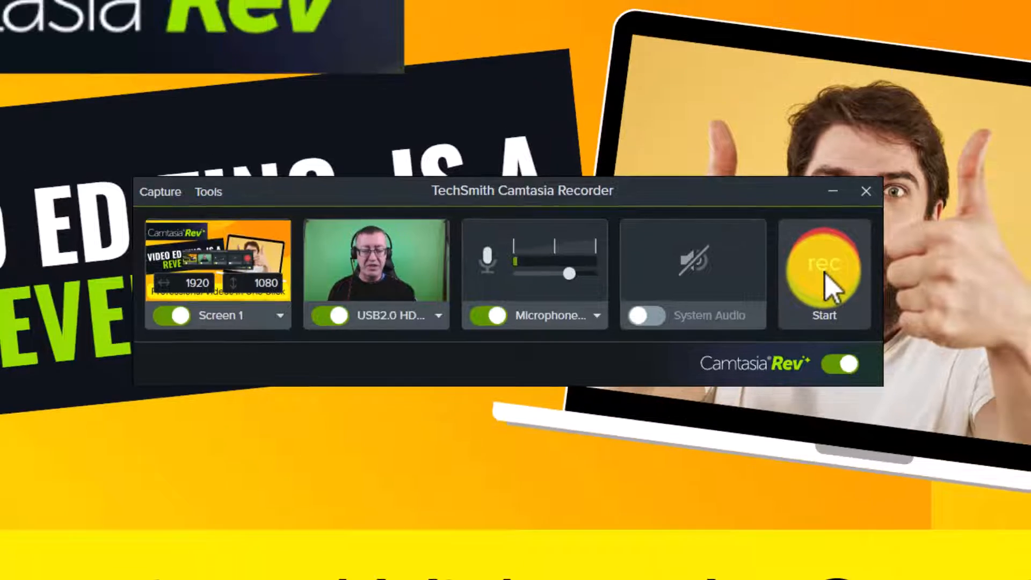
# Step: Record a short screen-and-webcam clip and save it as newintro2 in the CamtasiaRev folder
pyautogui.click(824, 272)
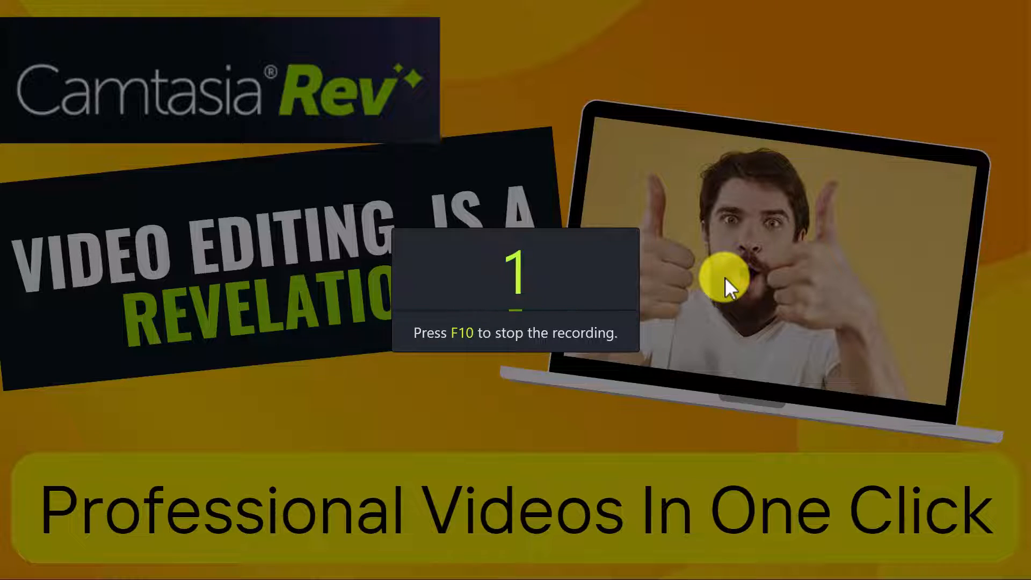
pyautogui.press('f10')
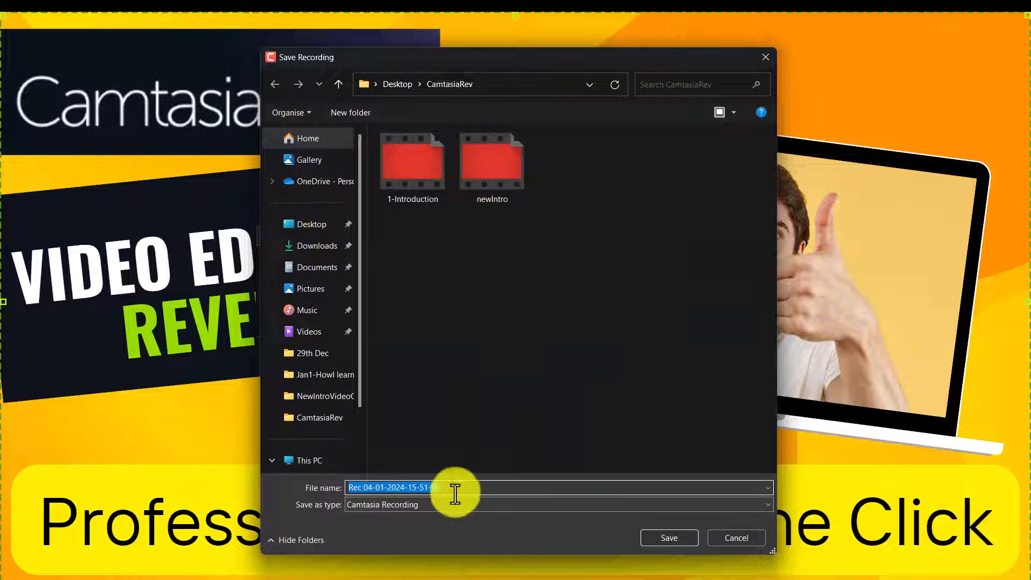
pyautogui.write('Rec 04-01-20')
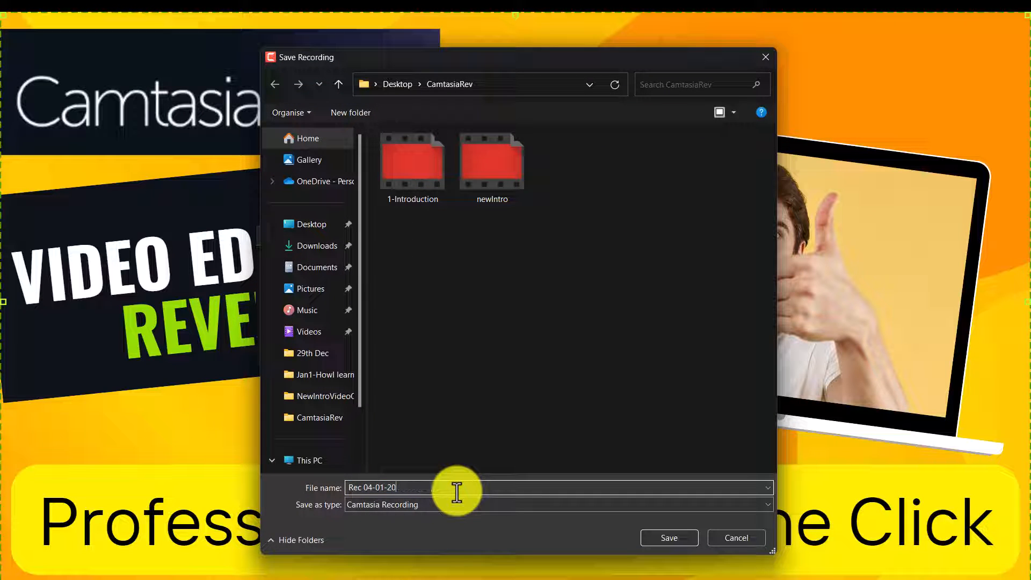
pyautogui.write('newintro2')
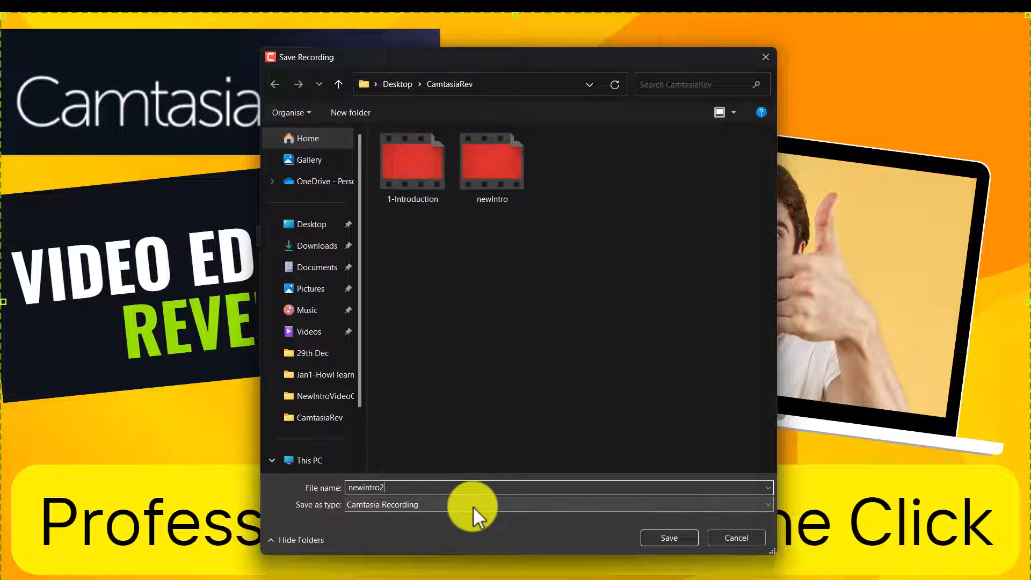
pyautogui.click(668, 537)
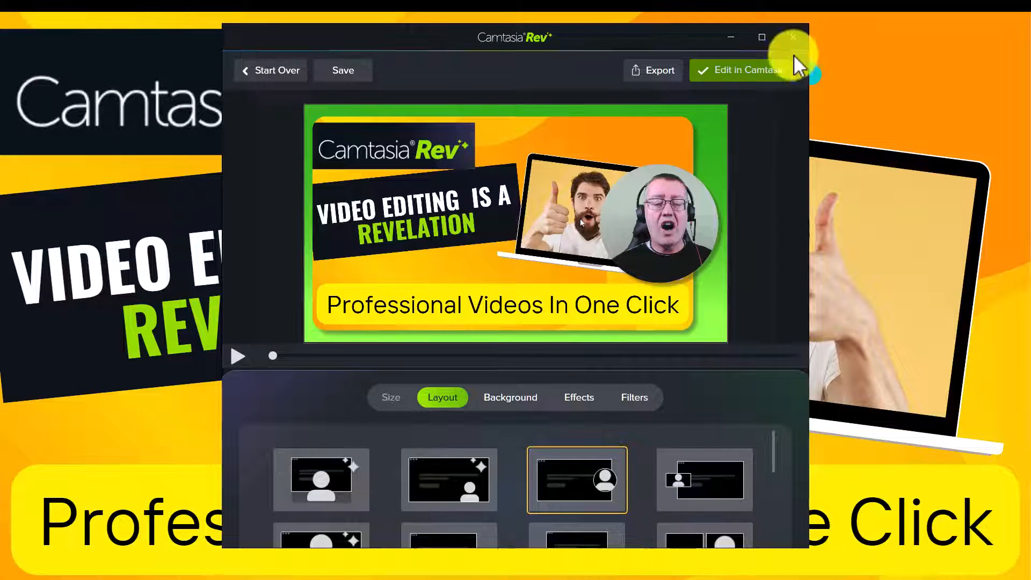
# Step: Maximise the Camtasia Rev window to preview newintro2 full screen
pyautogui.click(762, 37)
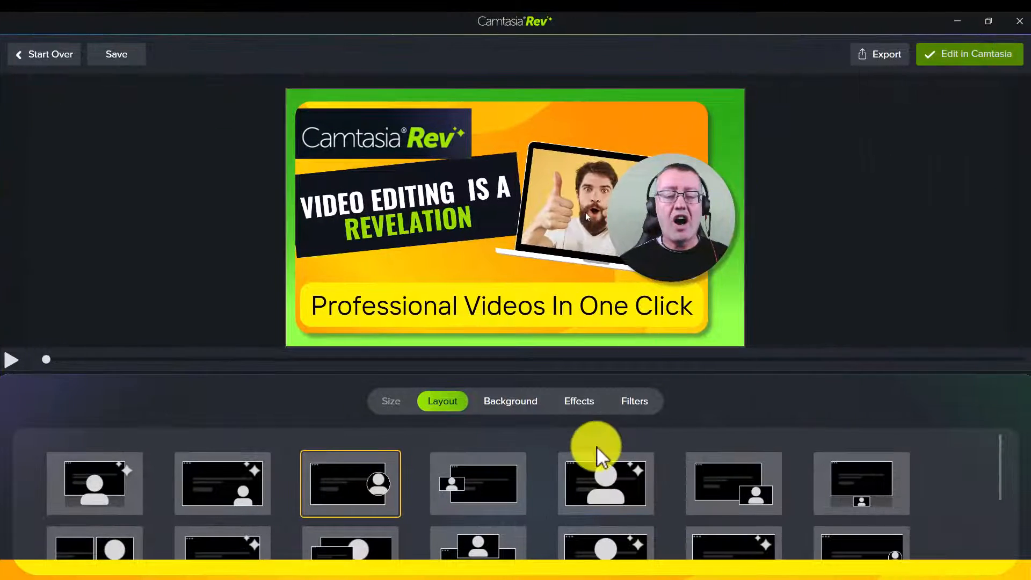
pyautogui.moveTo(437, 266)
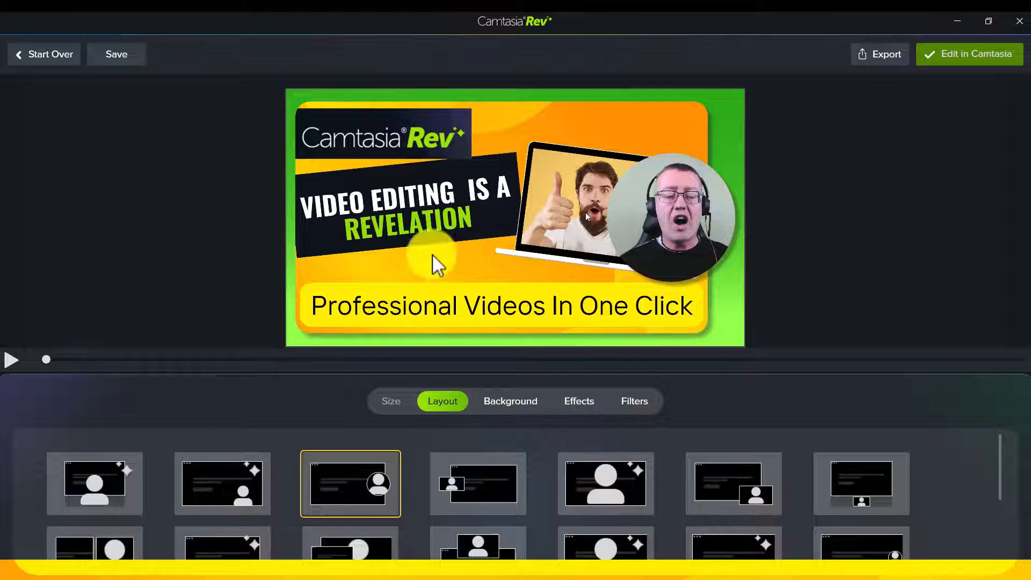
pyautogui.moveTo(377, 384)
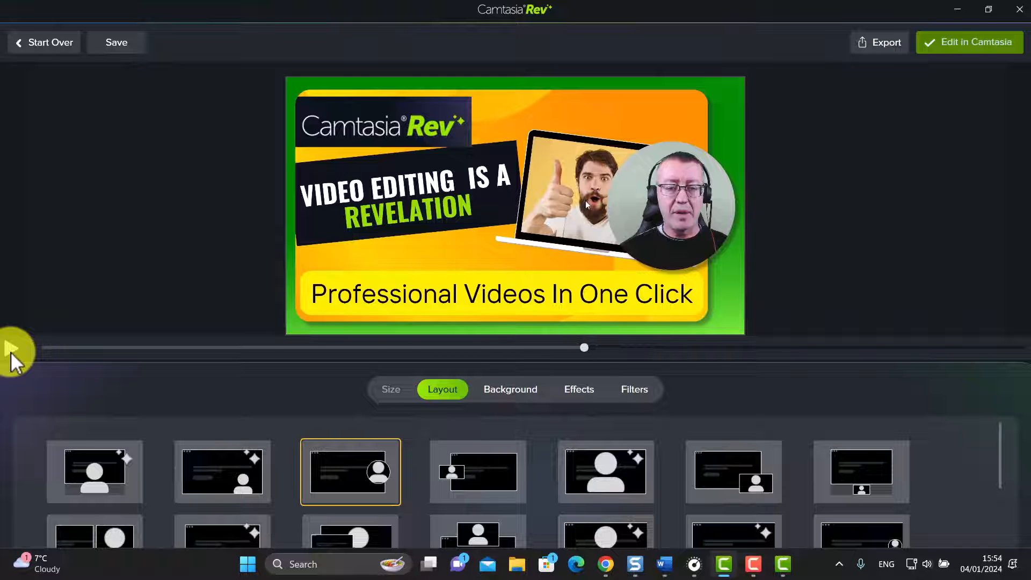
pyautogui.moveTo(969, 42)
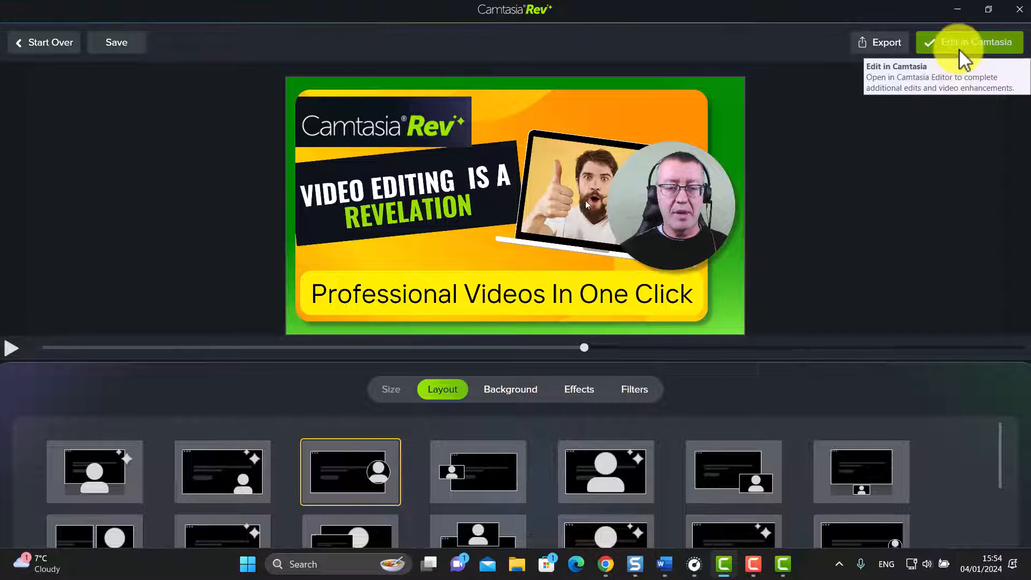
pyautogui.moveTo(632, 286)
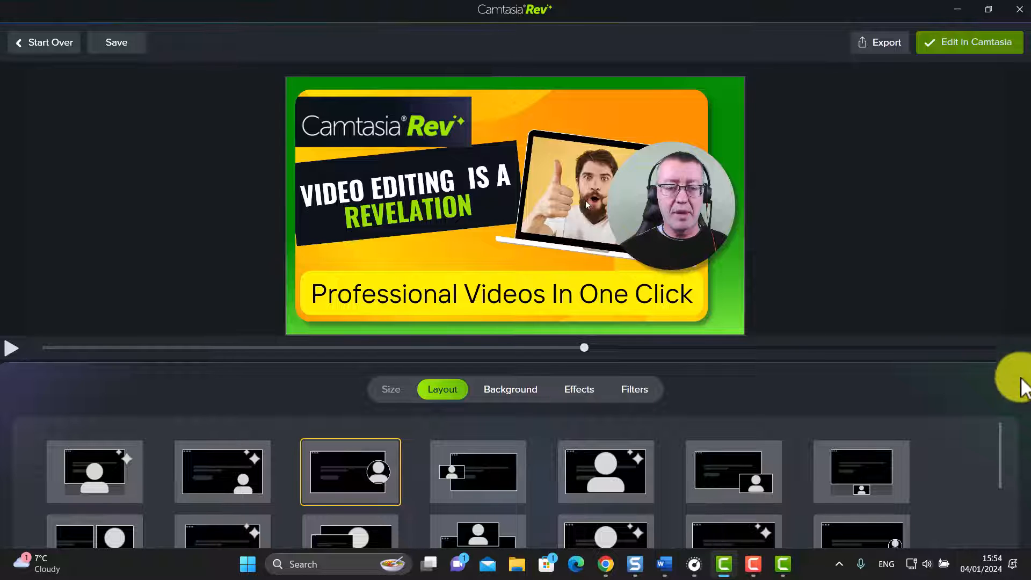
pyautogui.moveTo(442, 389)
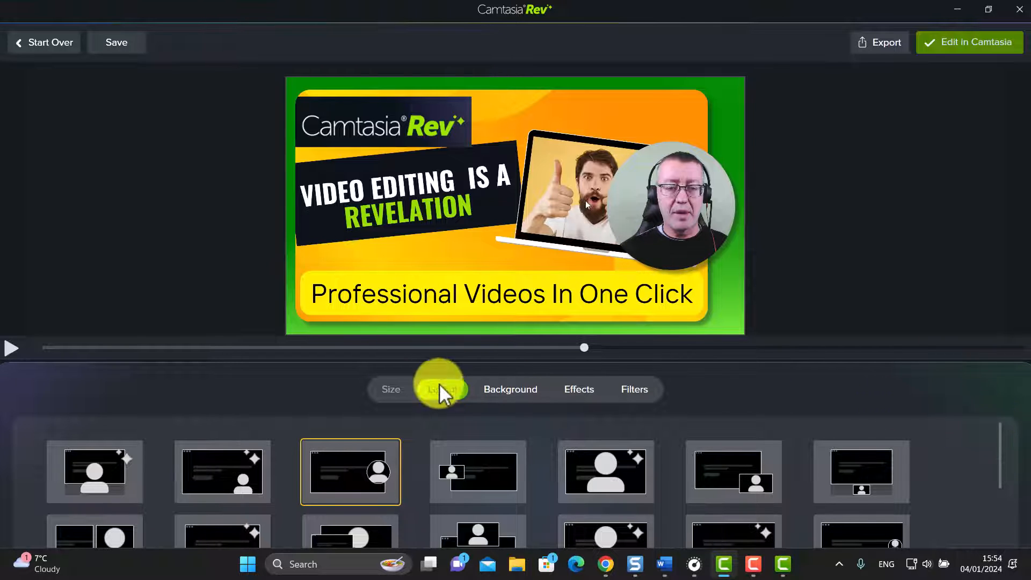
# Step: Preview layouts: box left, large centre, bottom right, below screen, side by side, bottom centre, large webcam
pyautogui.click(441, 389)
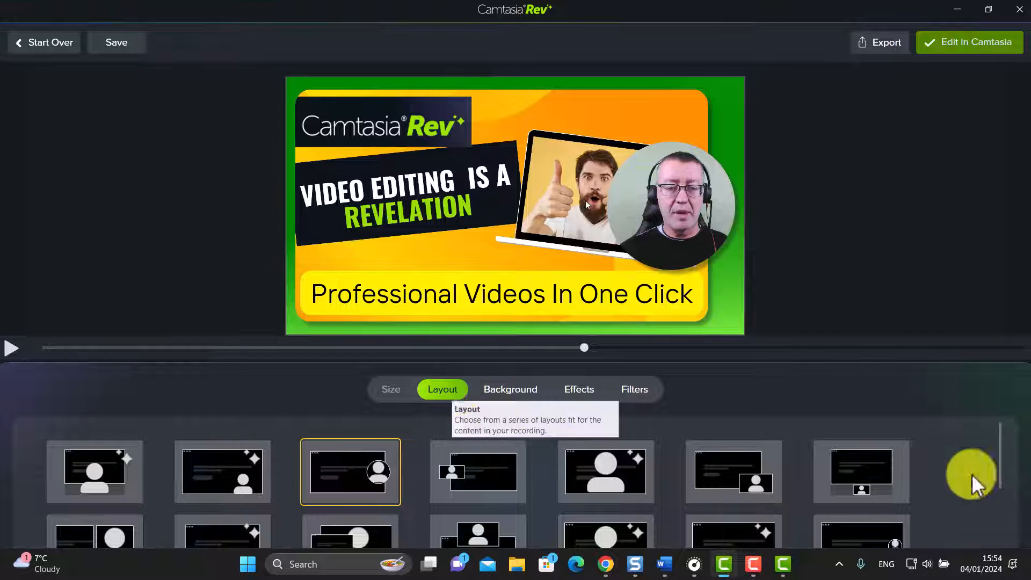
pyautogui.moveTo(443, 389)
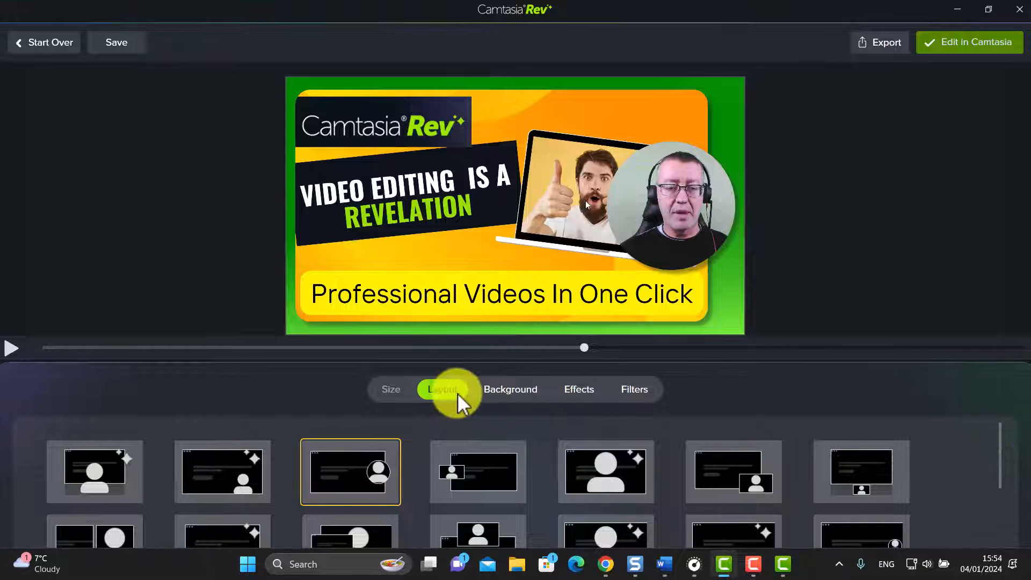
pyautogui.moveTo(544, 259)
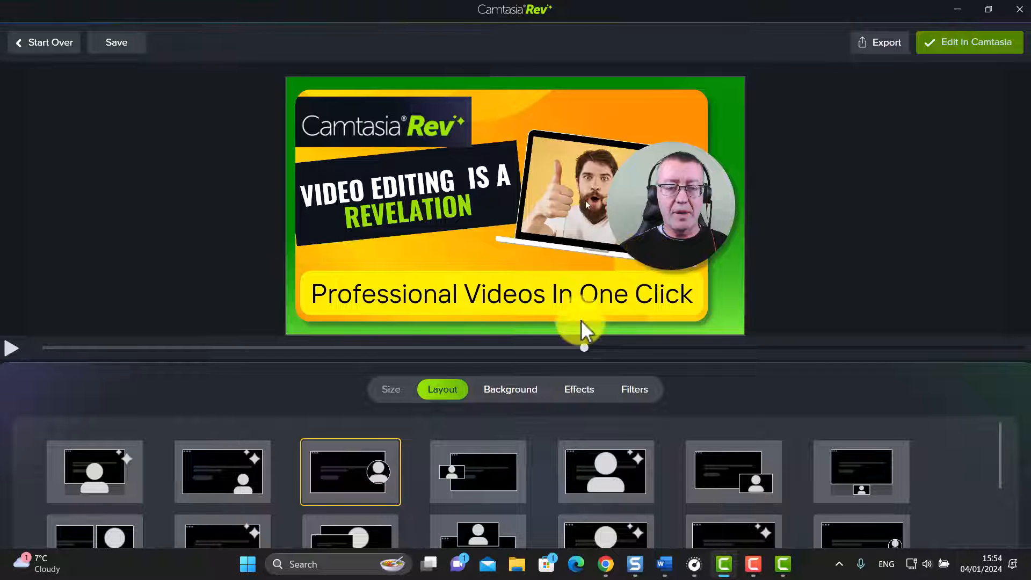
pyautogui.click(478, 472)
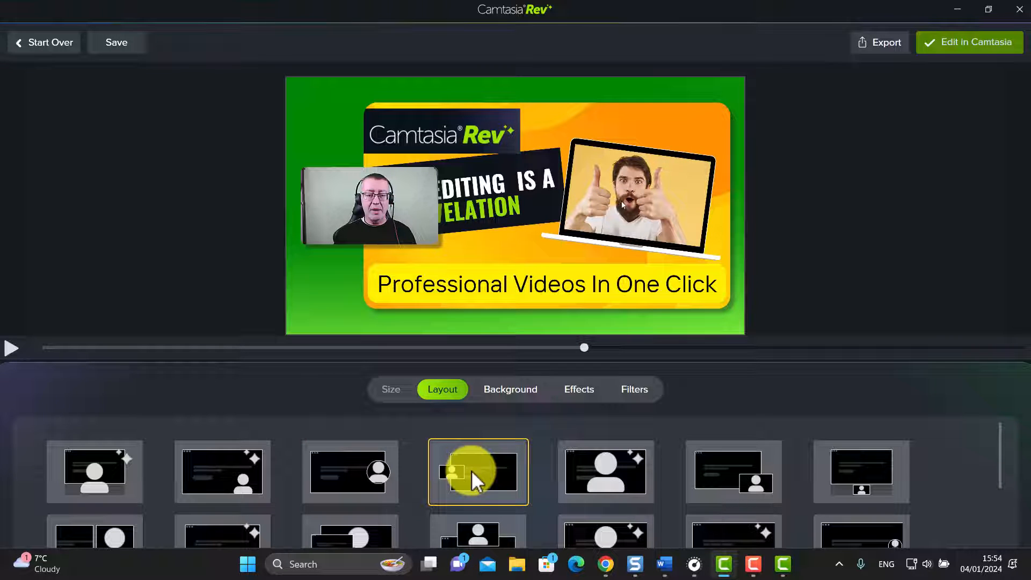
pyautogui.click(605, 472)
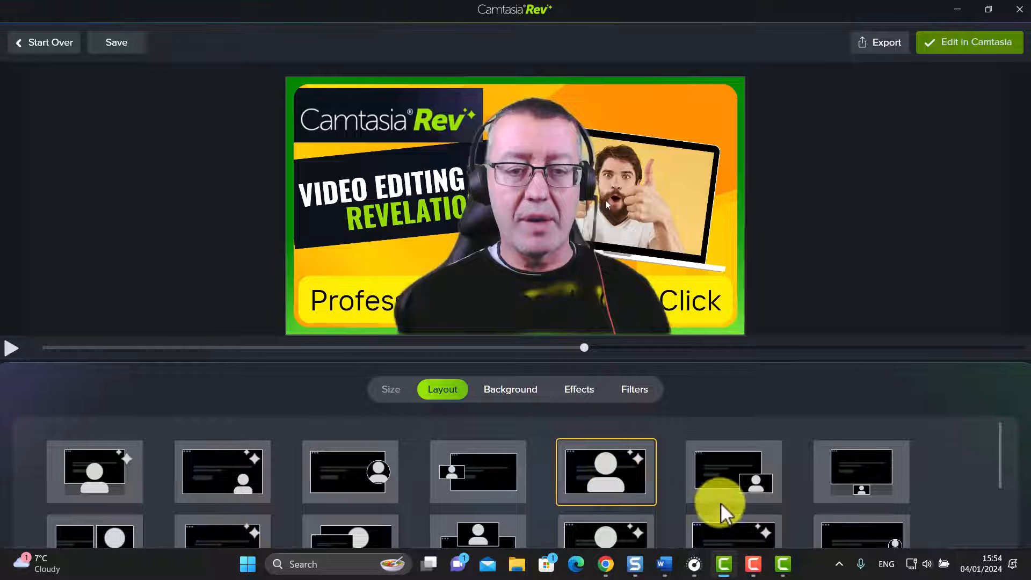
pyautogui.click(733, 472)
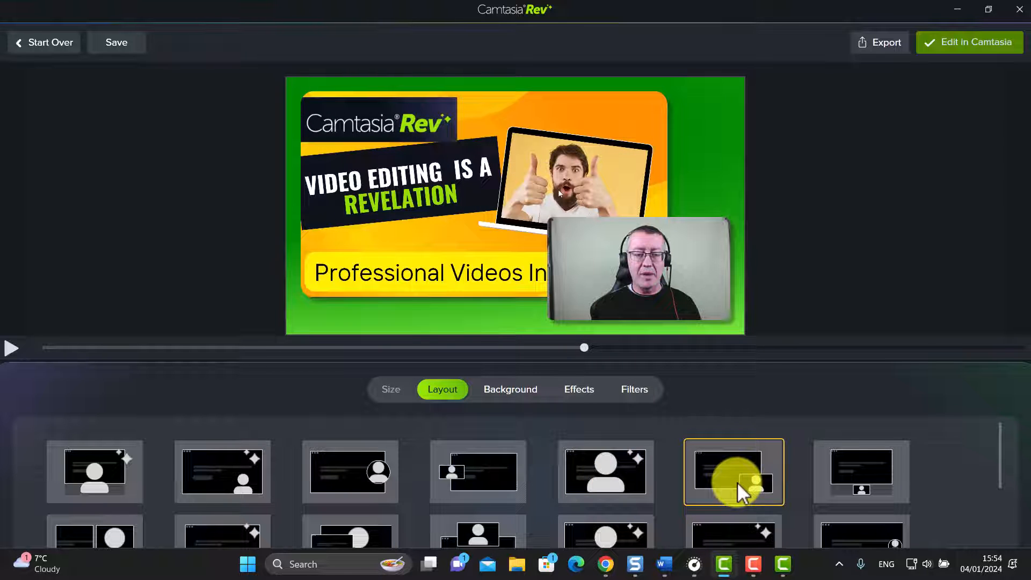
pyautogui.click(862, 472)
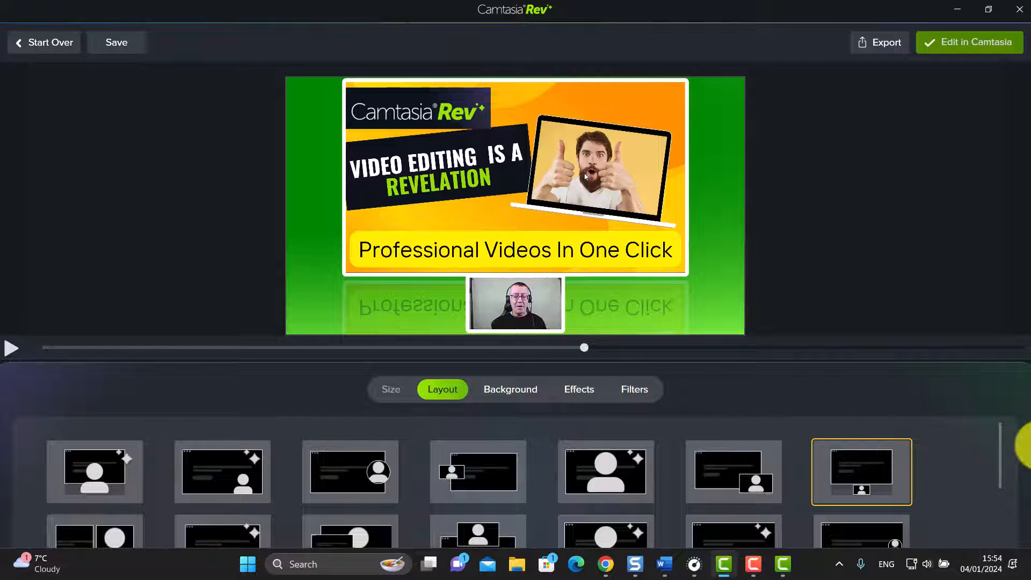
pyautogui.scroll(-3)
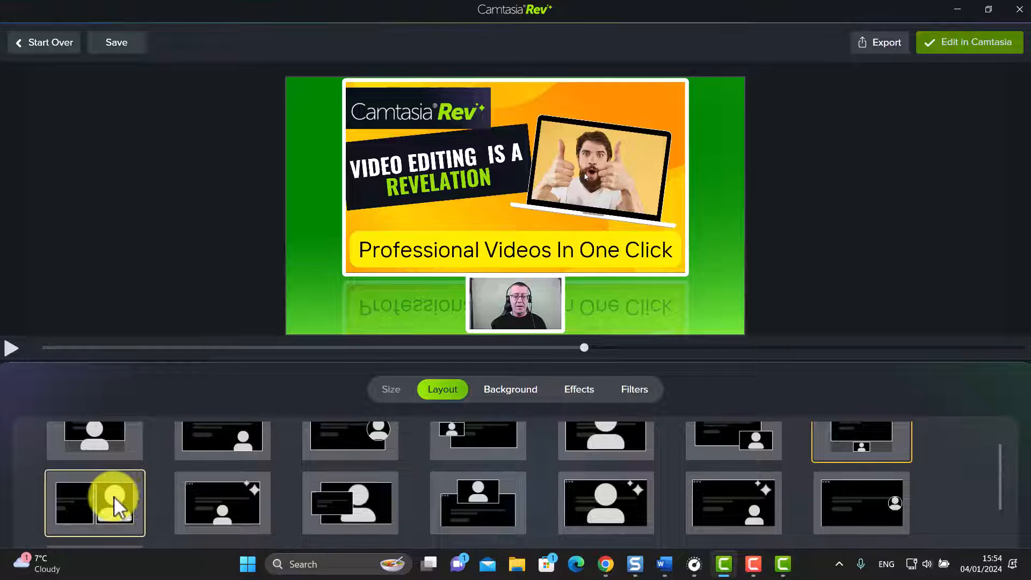
pyautogui.click(95, 502)
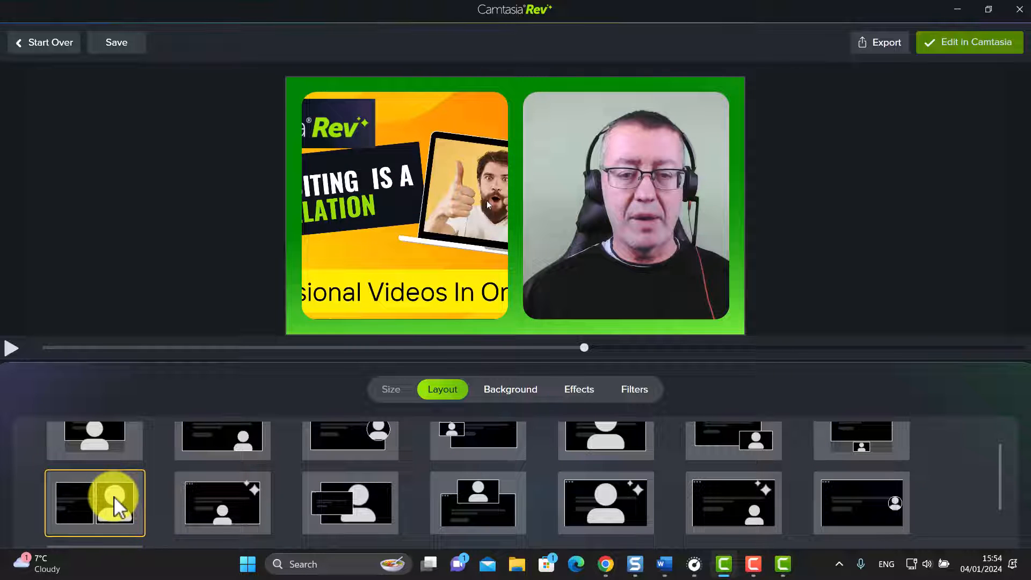
pyautogui.click(222, 503)
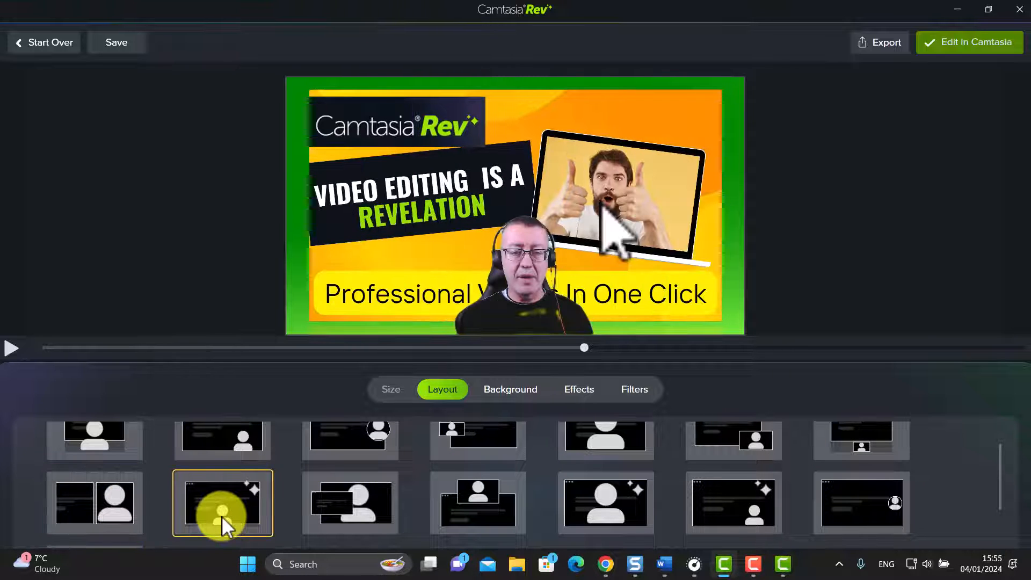
pyautogui.click(350, 503)
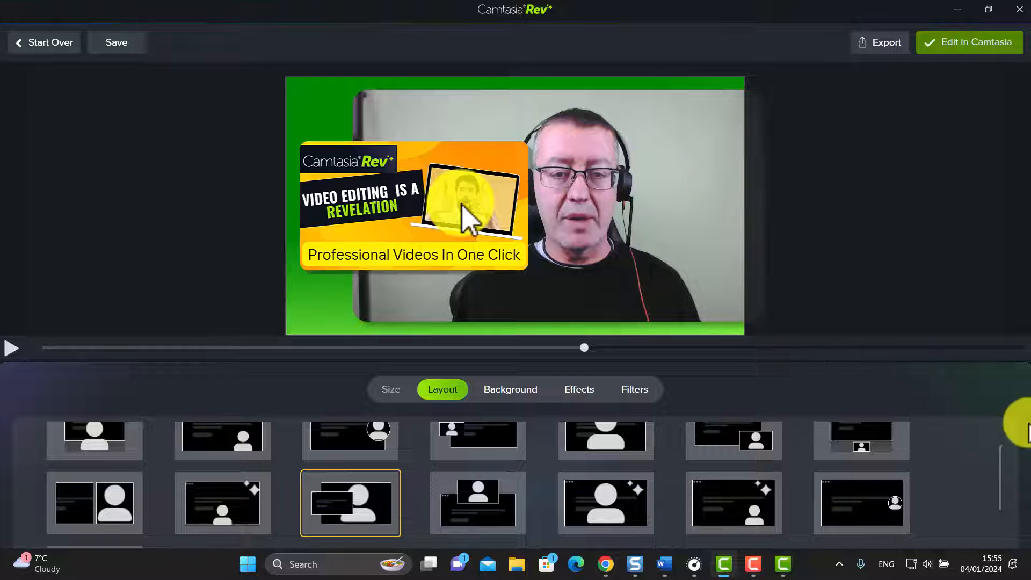
# Step: Apply the layout with a circular webcam overlapping the screen's right side
pyautogui.scroll(-3)
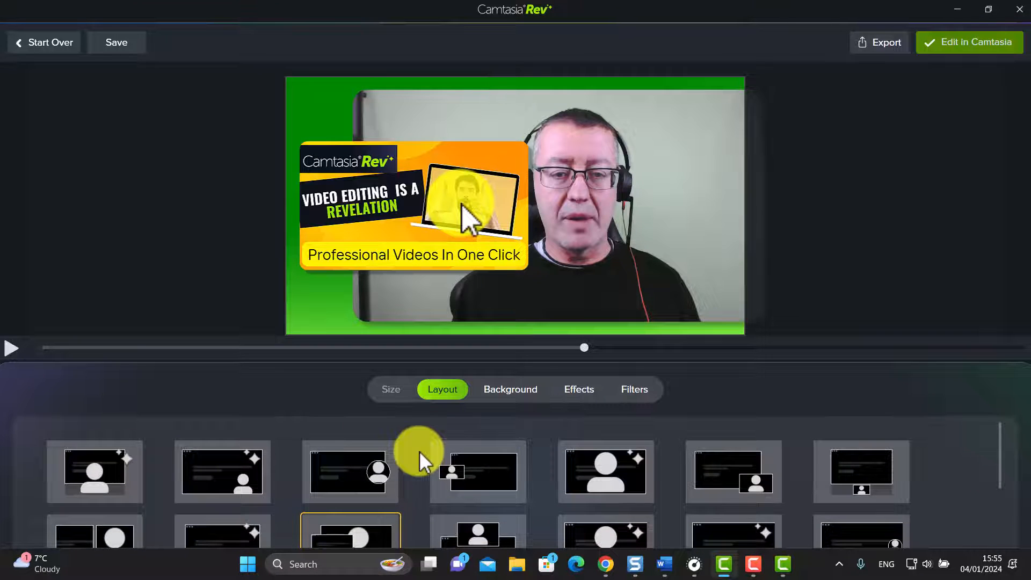
pyautogui.click(478, 473)
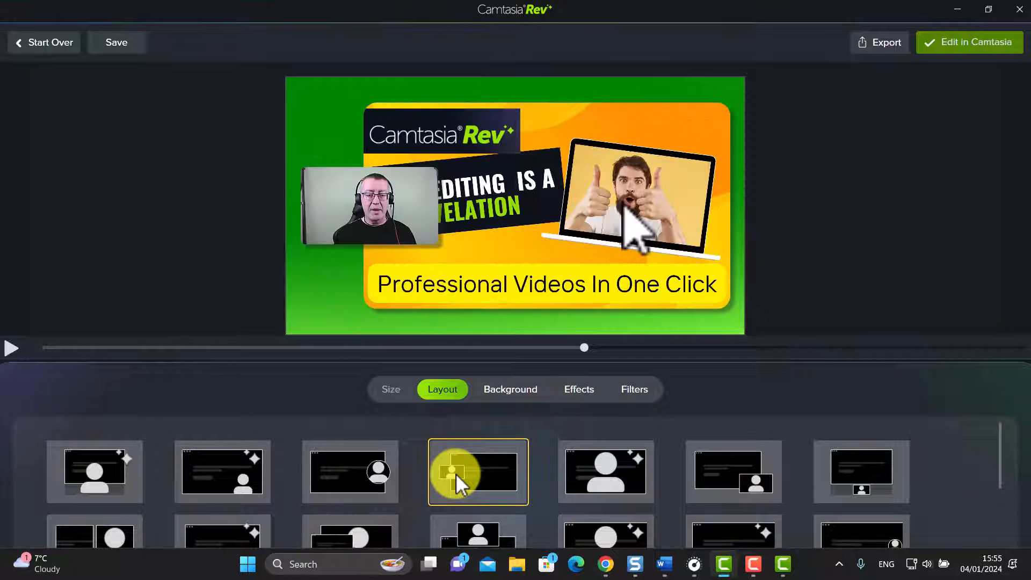
pyautogui.click(350, 473)
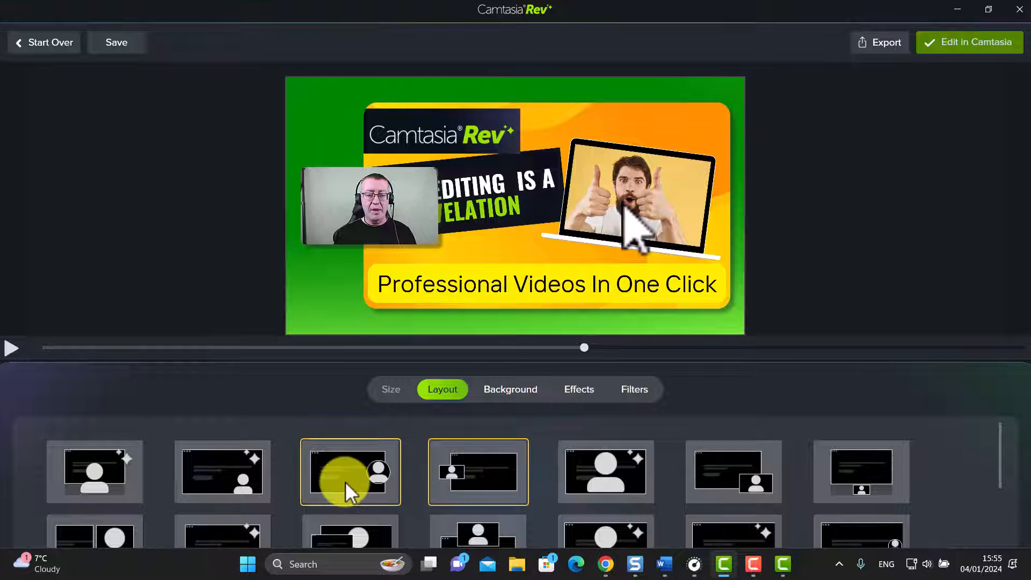
pyautogui.click(350, 471)
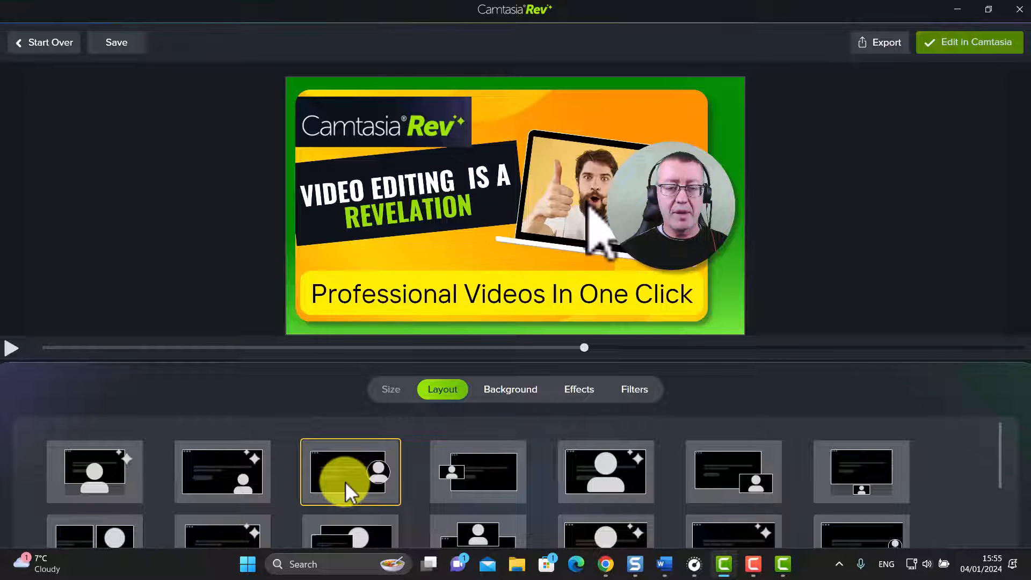
pyautogui.moveTo(509, 389)
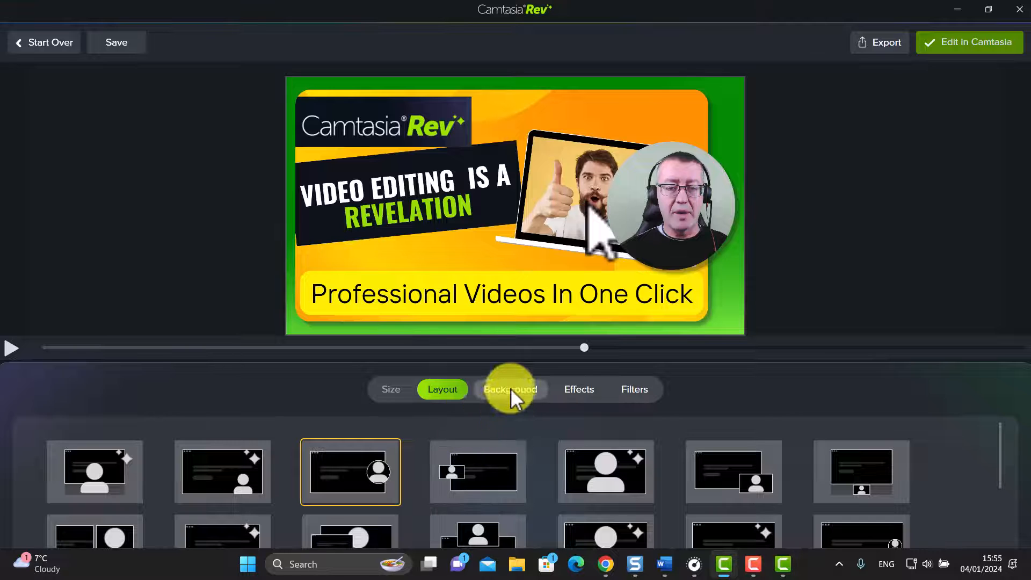
# Step: Try gradient, dark red, pale blue and teal backgrounds, then set it to deep purple
pyautogui.click(509, 389)
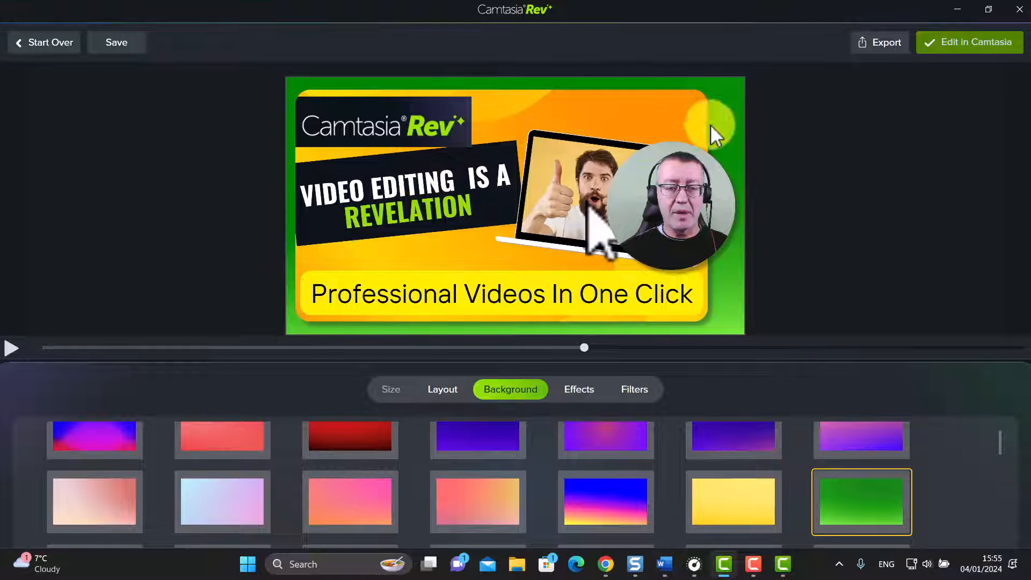
pyautogui.moveTo(750, 105)
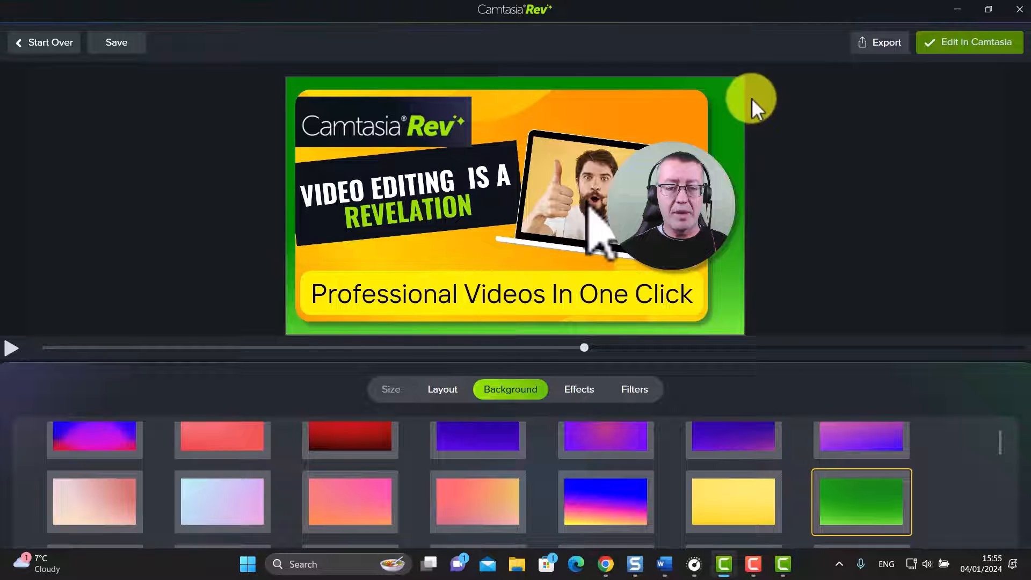
pyautogui.click(860, 458)
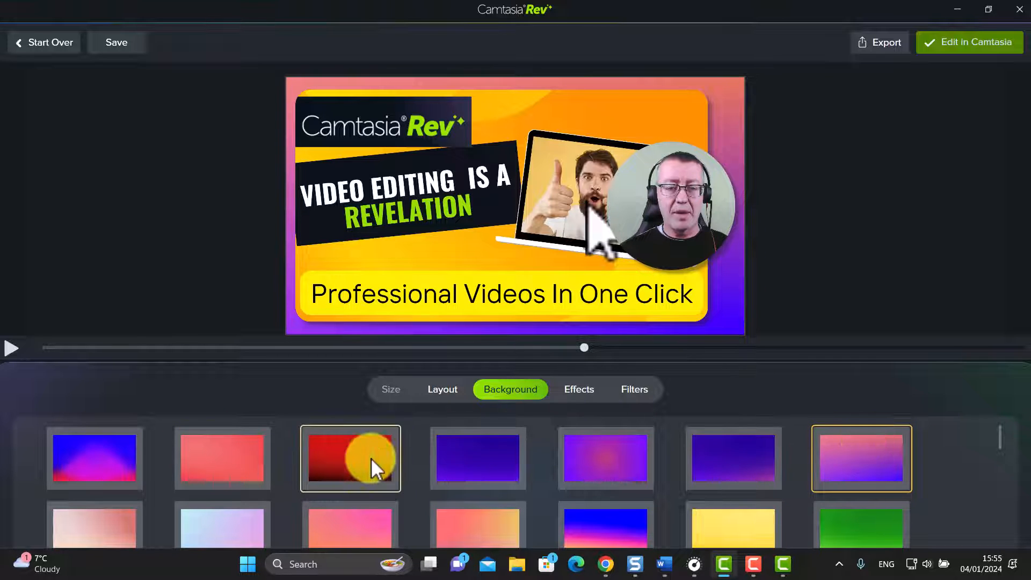
pyautogui.click(350, 459)
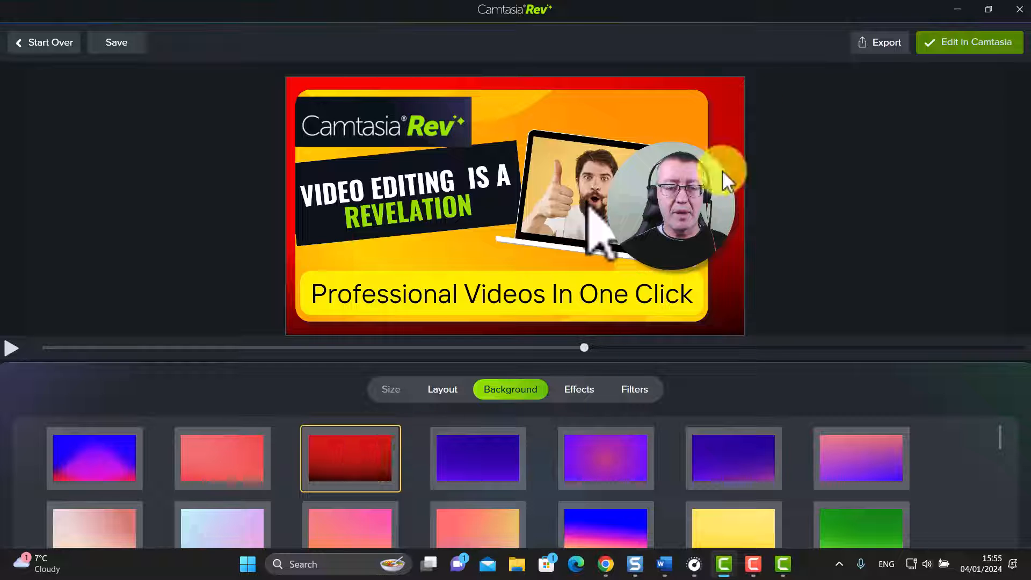
pyautogui.click(95, 459)
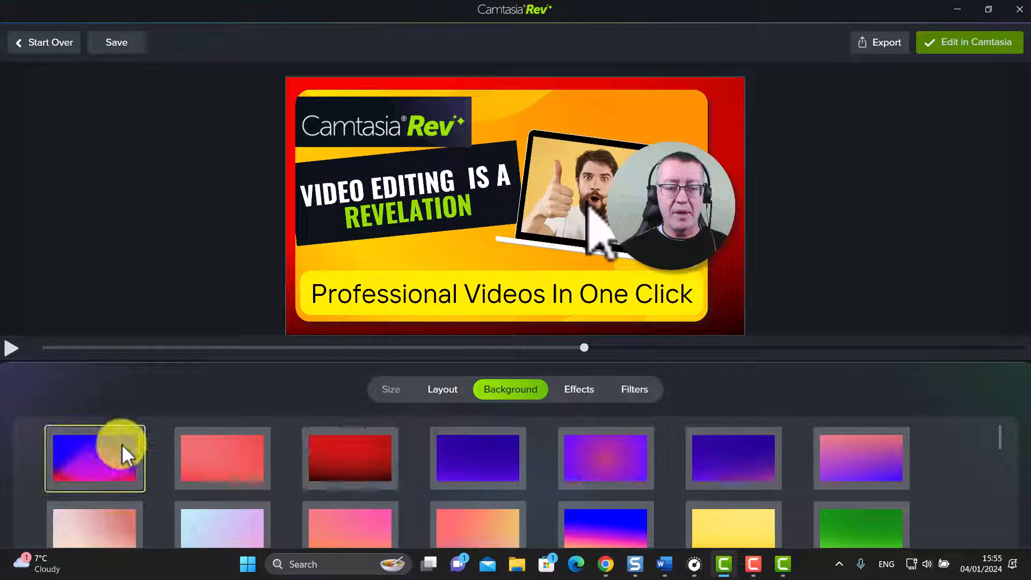
pyautogui.click(95, 458)
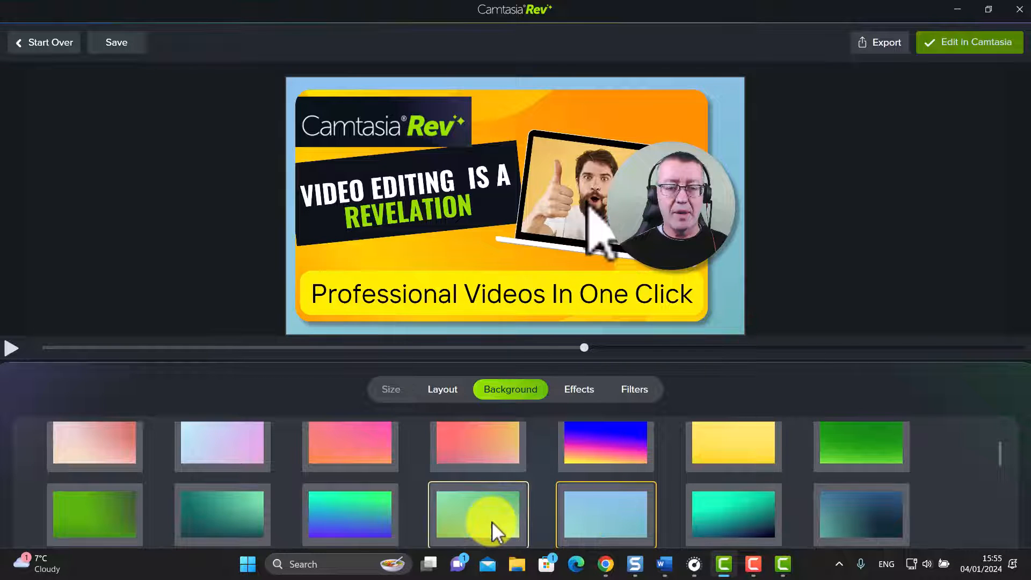
pyautogui.click(350, 515)
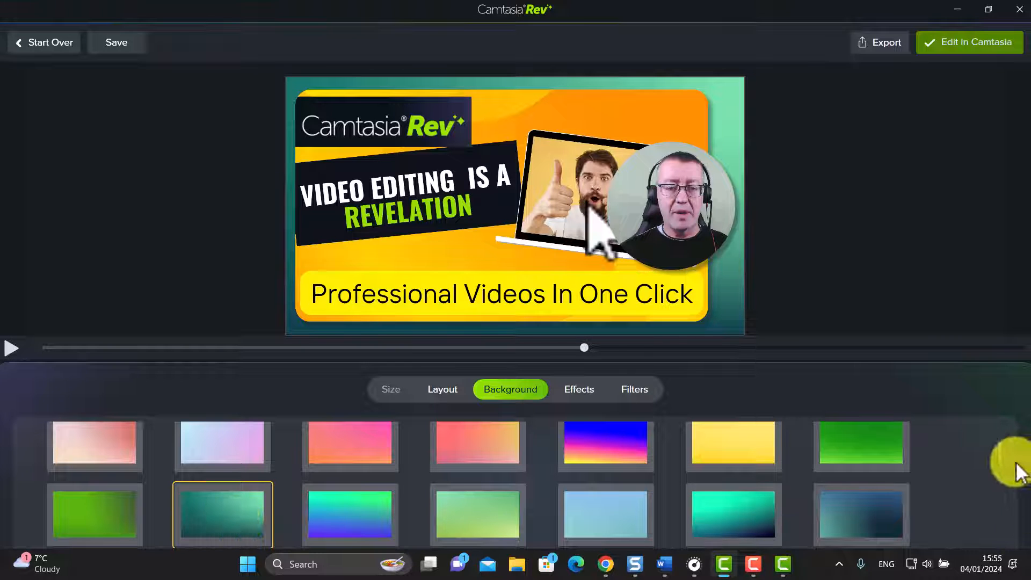
pyautogui.scroll(3)
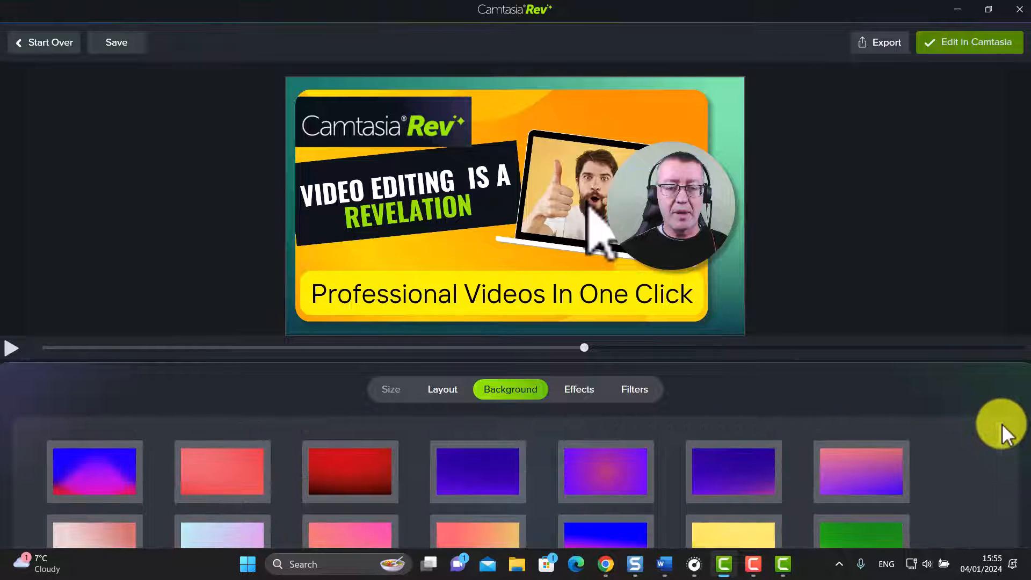
pyautogui.click(350, 471)
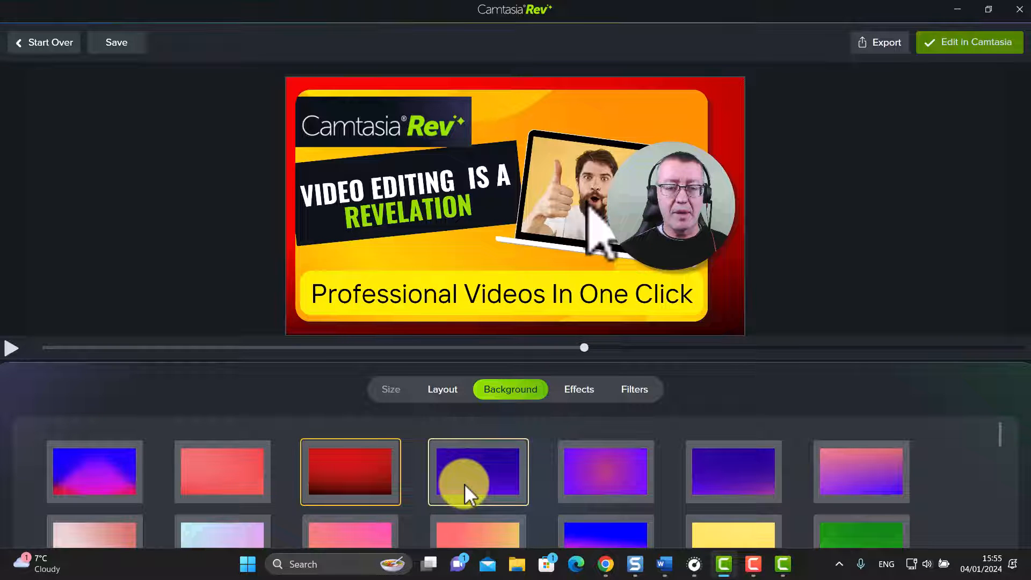
pyautogui.click(478, 471)
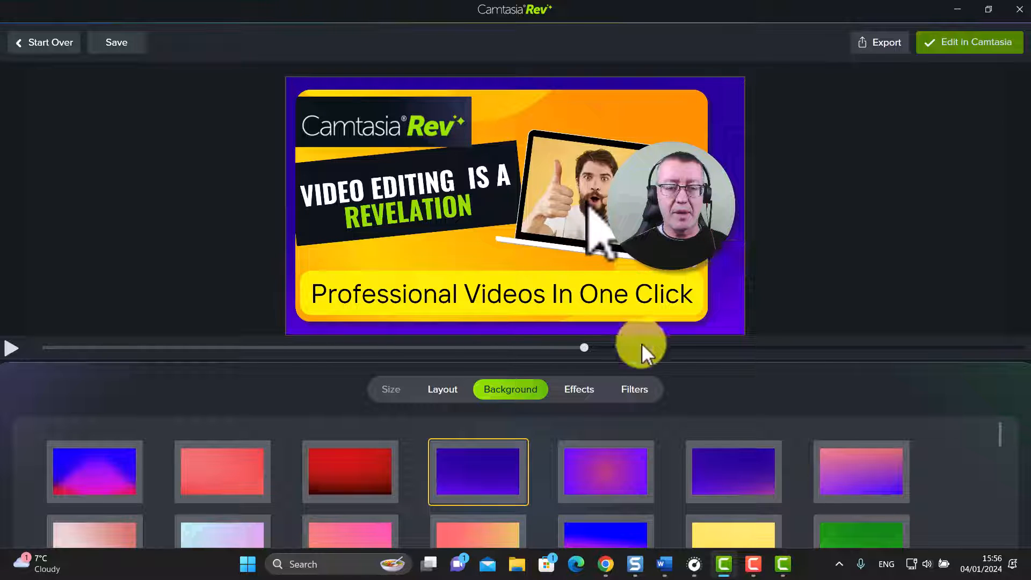
pyautogui.click(577, 389)
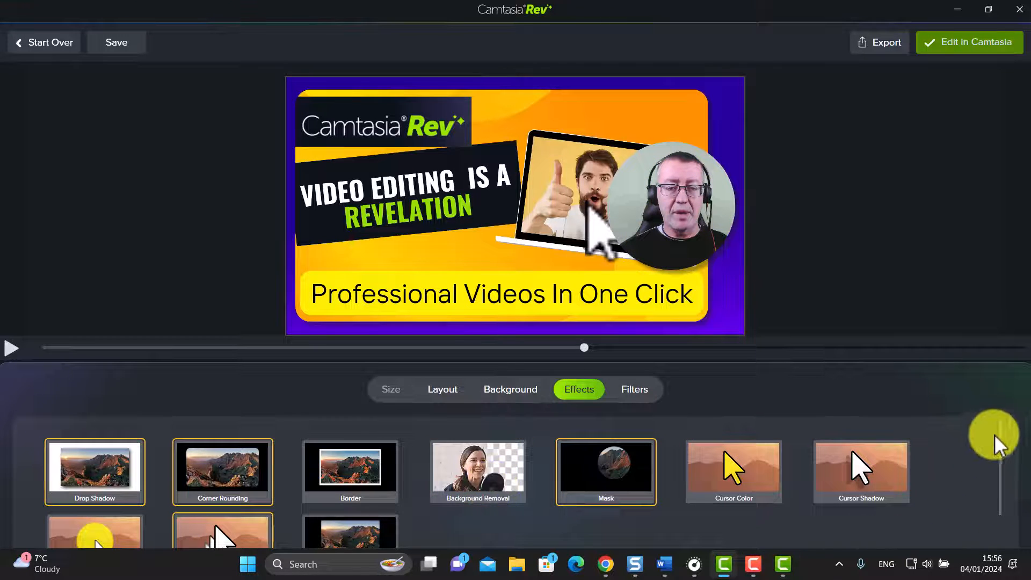
pyautogui.moveTo(615, 437)
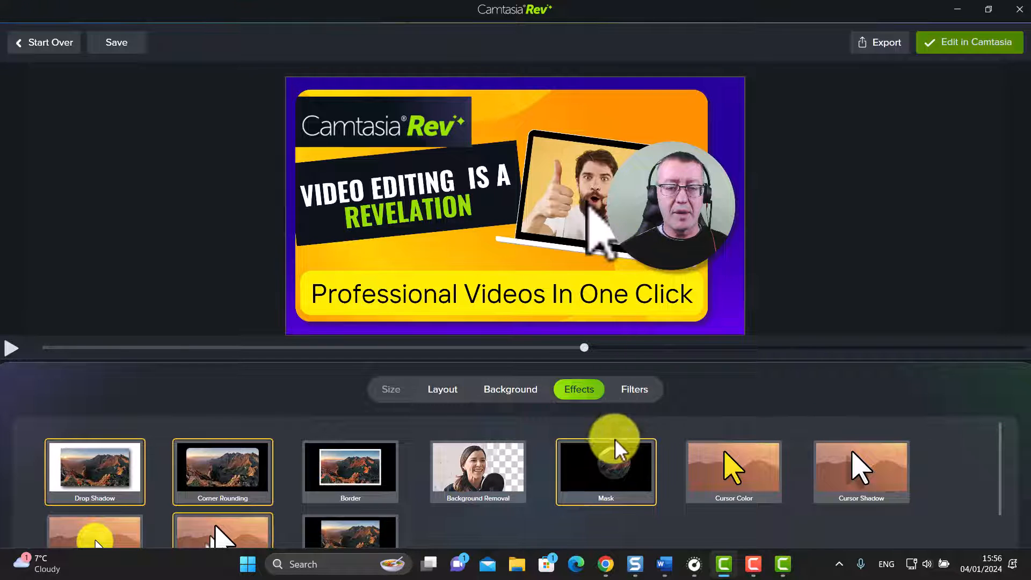
# Step: Keep the circular webcam mask and add a white border to screen and webcam
pyautogui.click(605, 471)
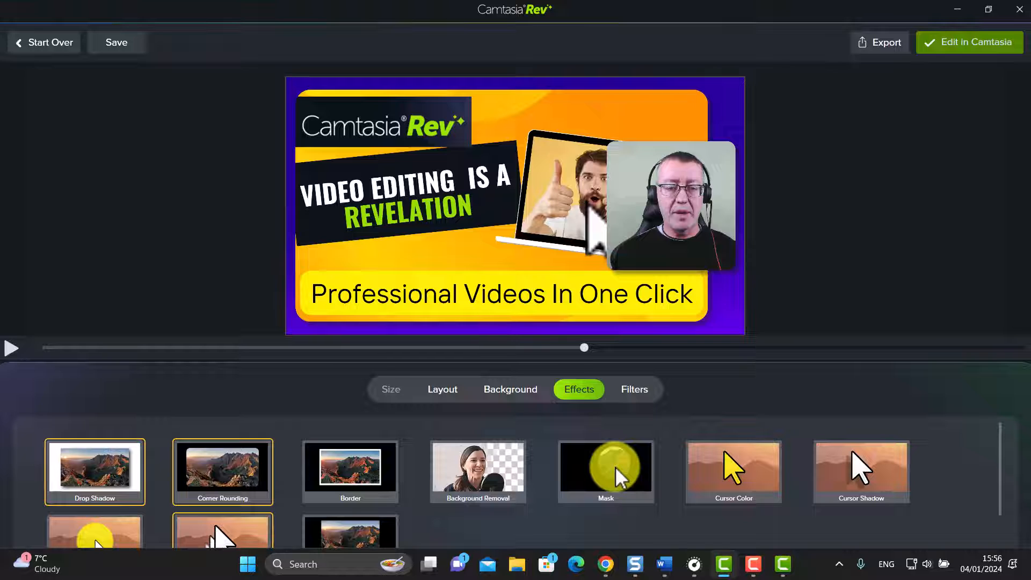
pyautogui.click(604, 472)
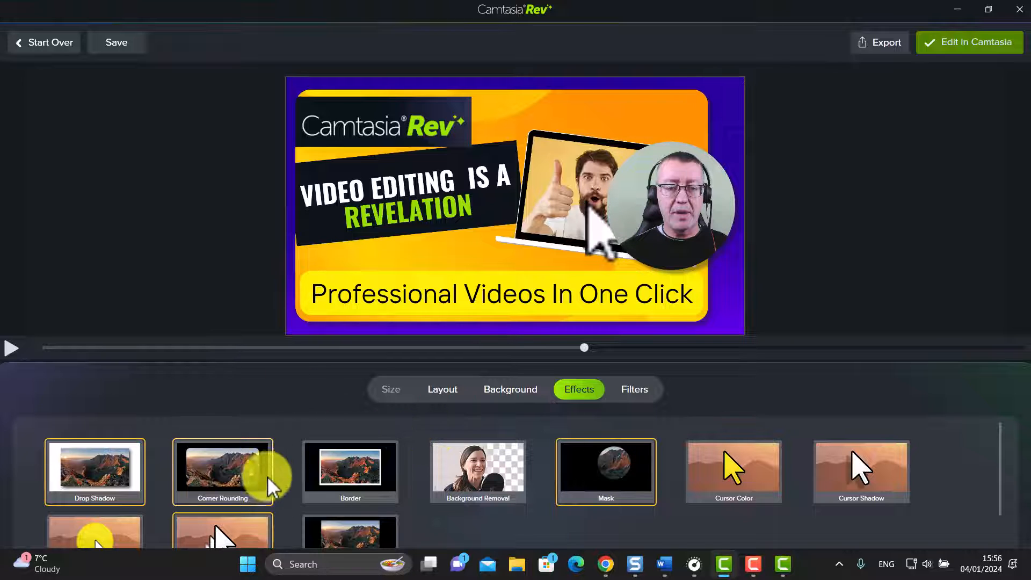
pyautogui.click(350, 472)
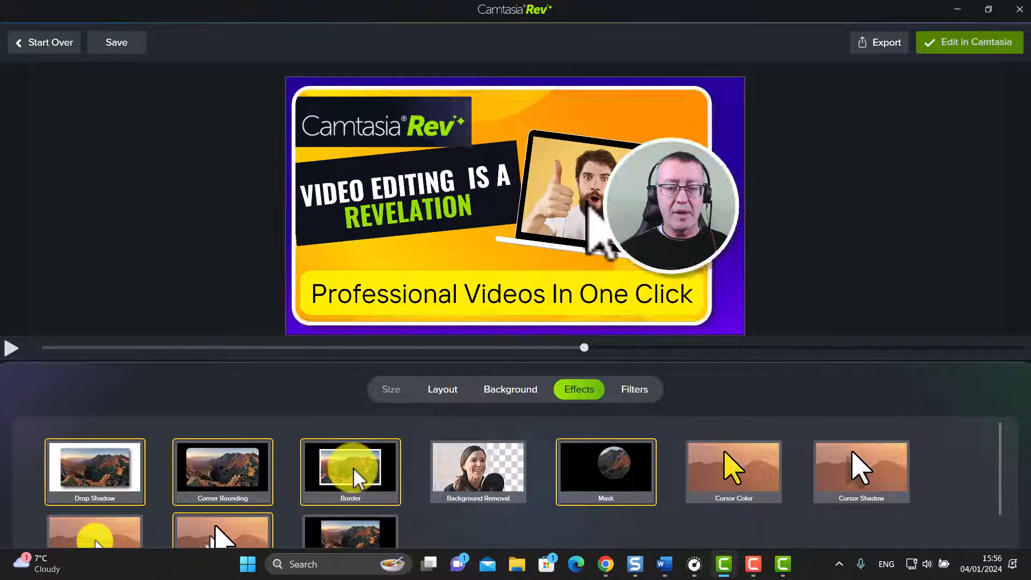
pyautogui.moveTo(468, 34)
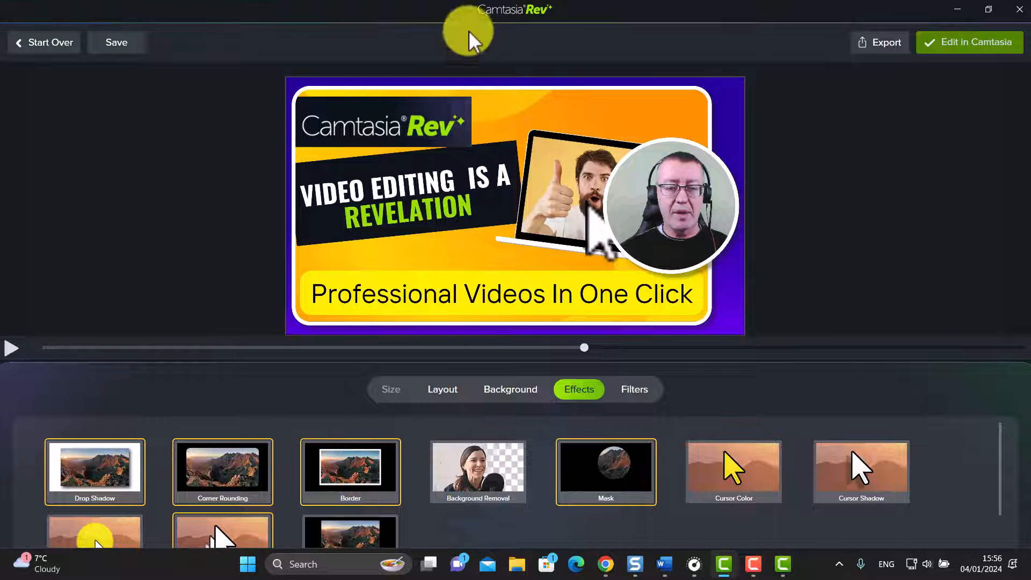
pyautogui.moveTo(698, 254)
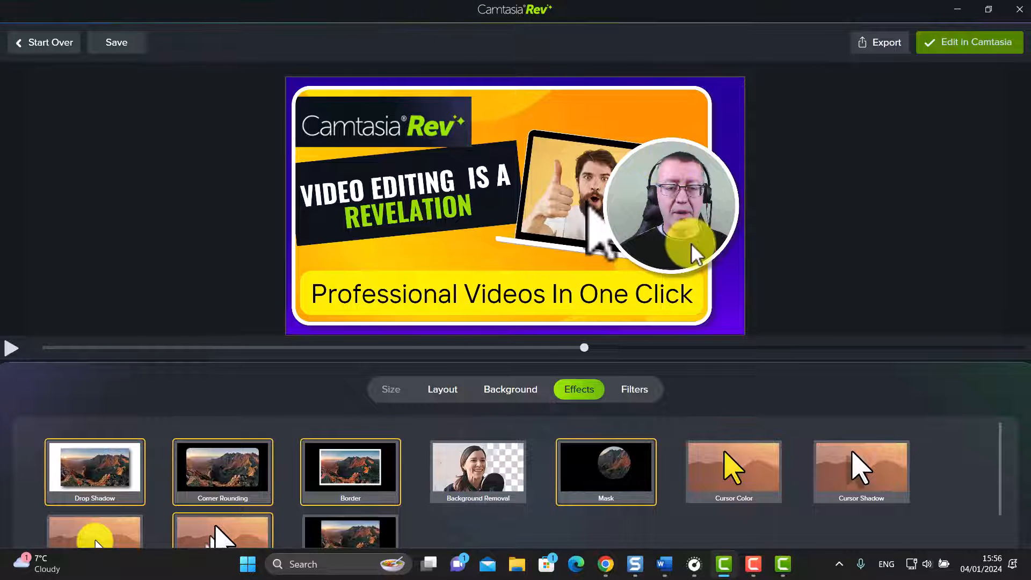
pyautogui.moveTo(369, 473)
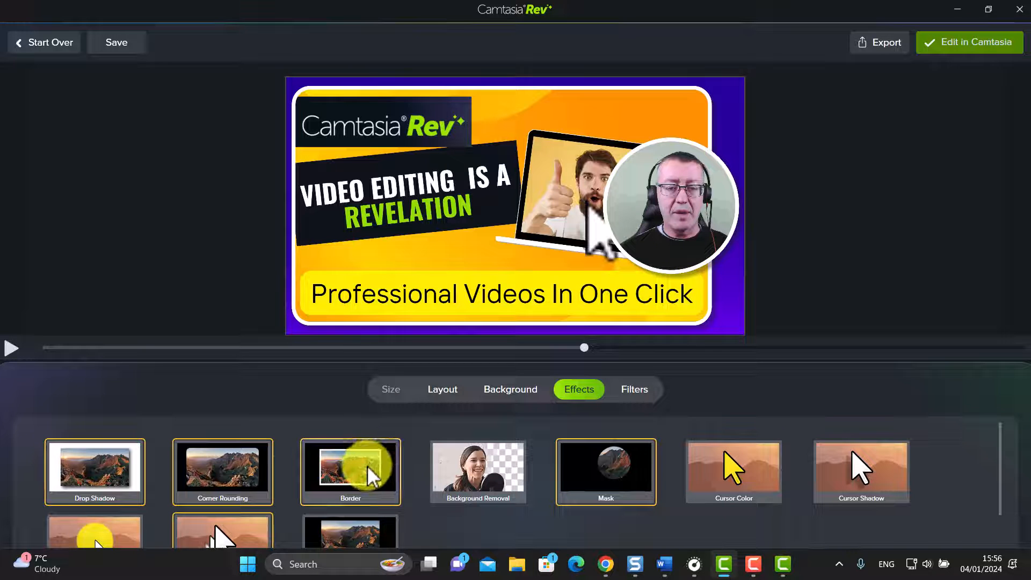
pyautogui.moveTo(186, 504)
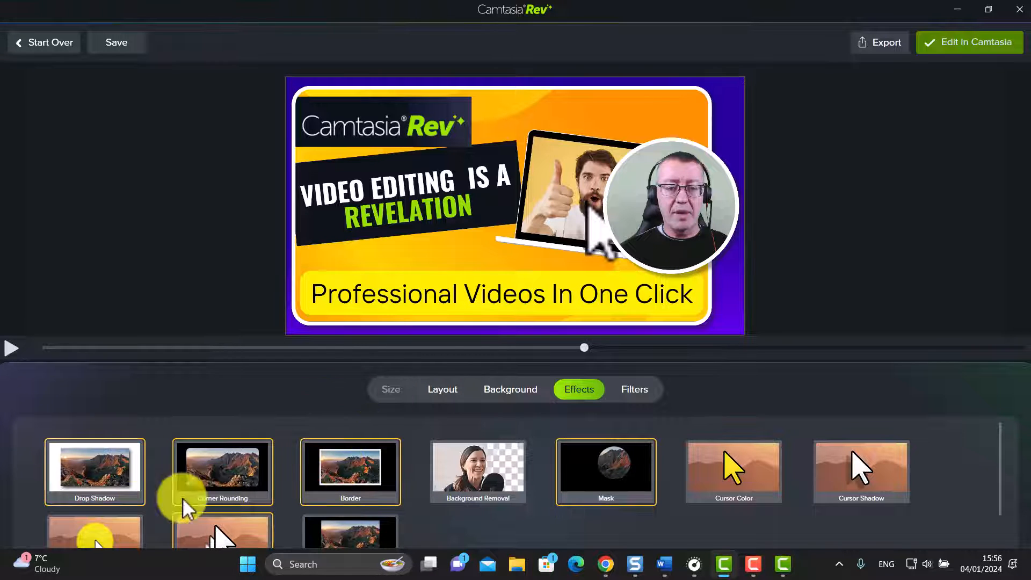
pyautogui.moveTo(546, 465)
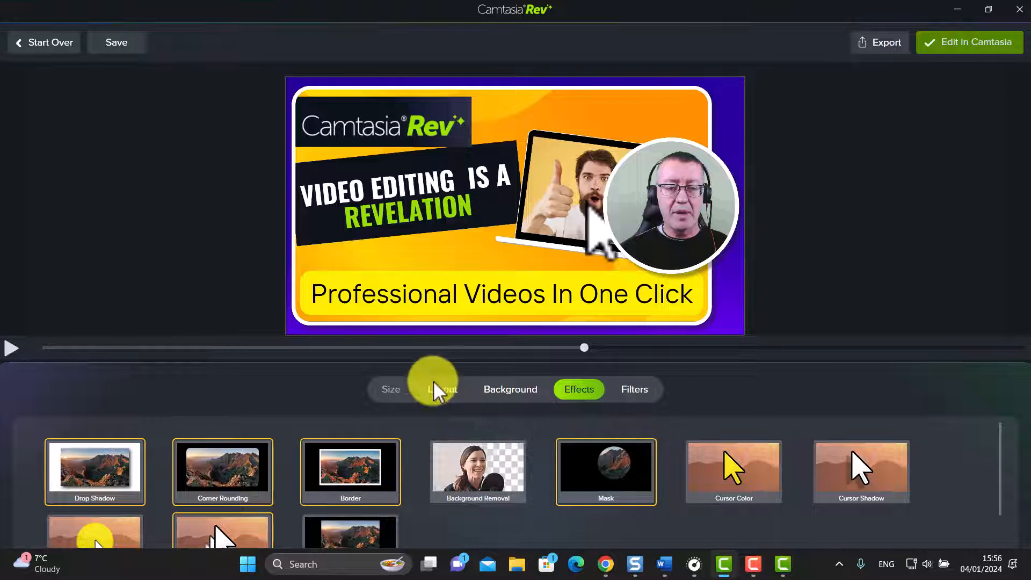
pyautogui.moveTo(538, 427)
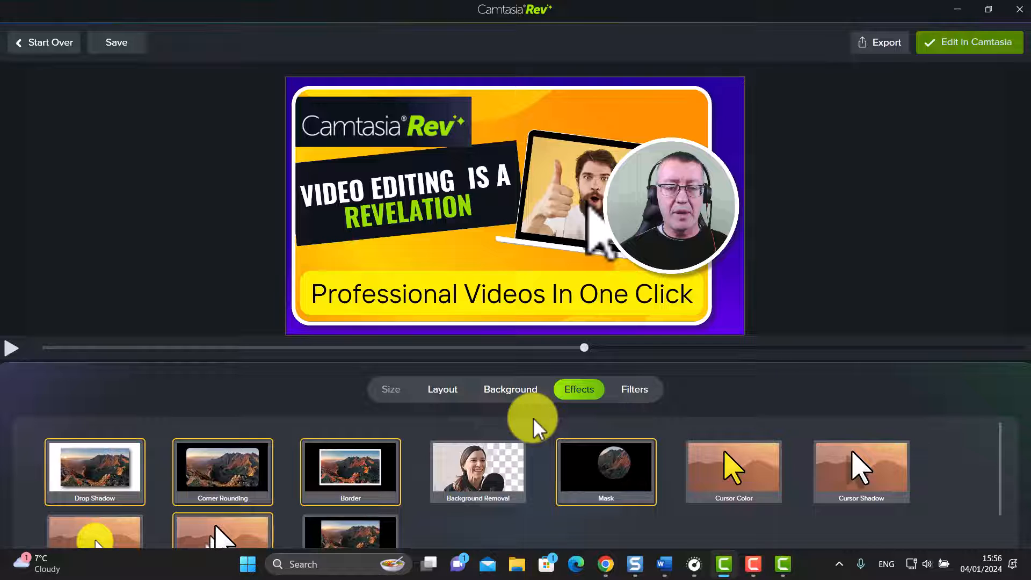
# Step: Try Green Pop, Piercing White and Tasteful filters, then apply Xtreme BW to the webcam
pyautogui.click(633, 389)
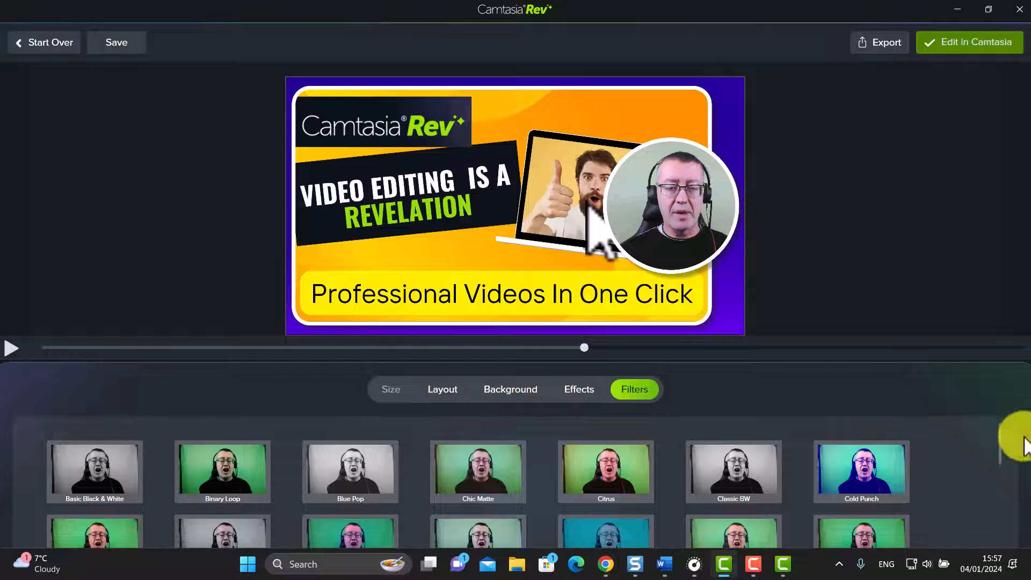
pyautogui.scroll(-3)
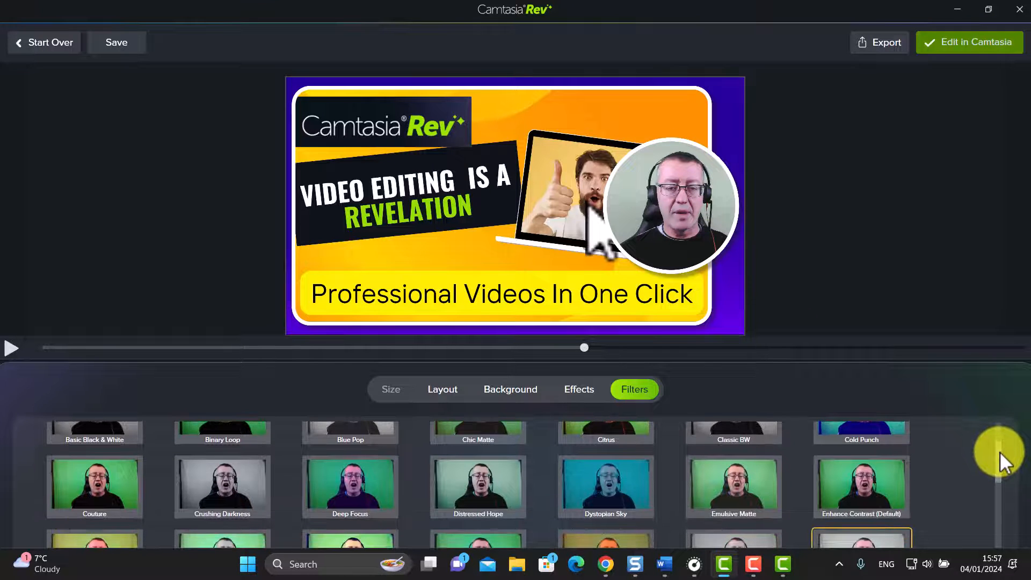
pyautogui.scroll(-3)
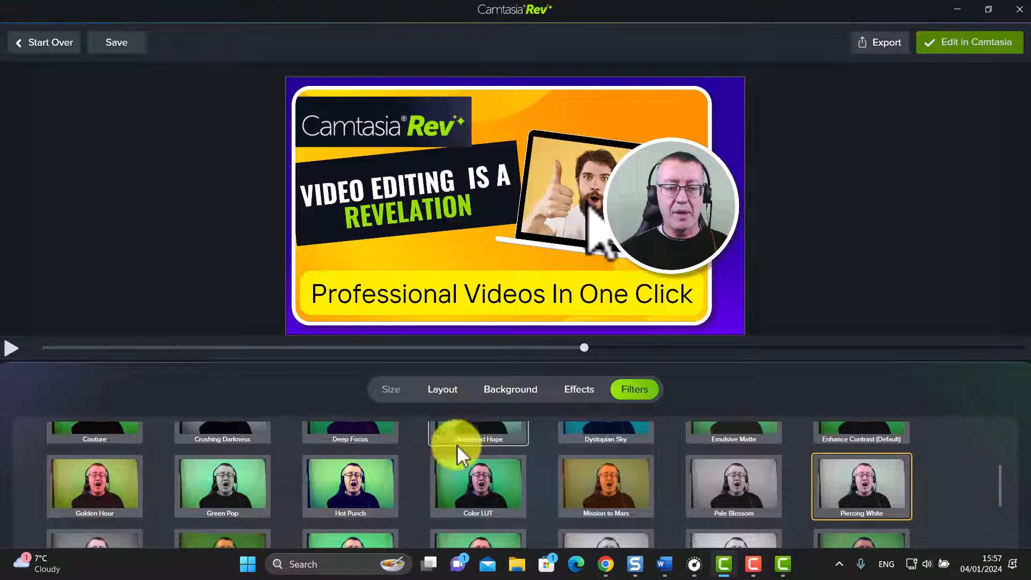
pyautogui.click(222, 485)
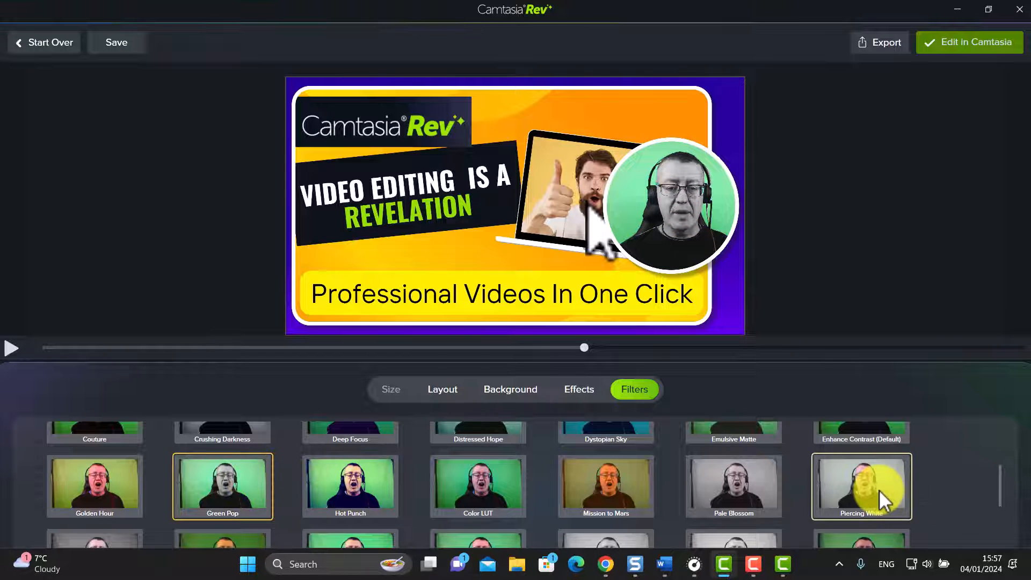
pyautogui.click(862, 486)
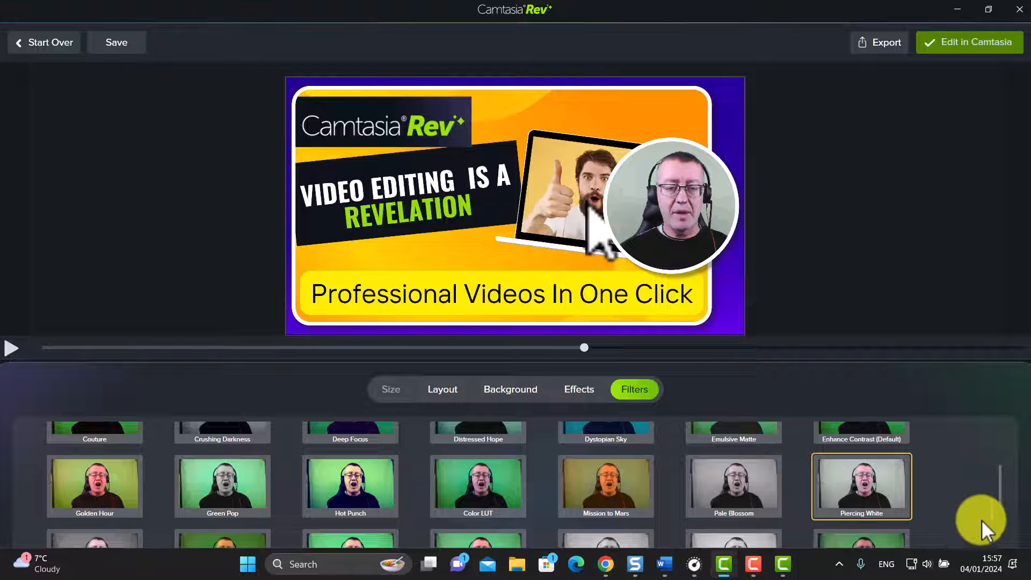
pyautogui.scroll(-3)
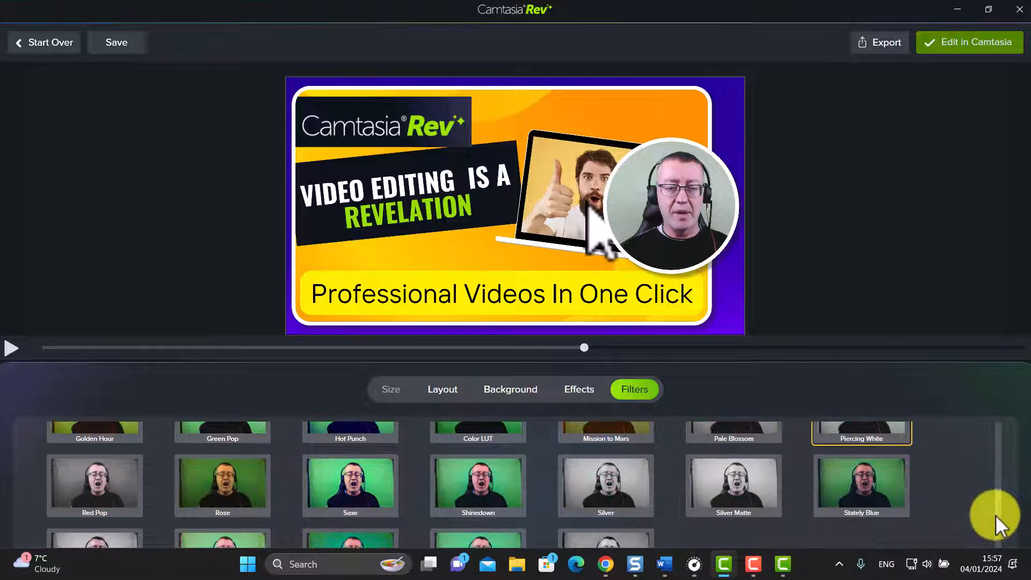
pyautogui.scroll(-3)
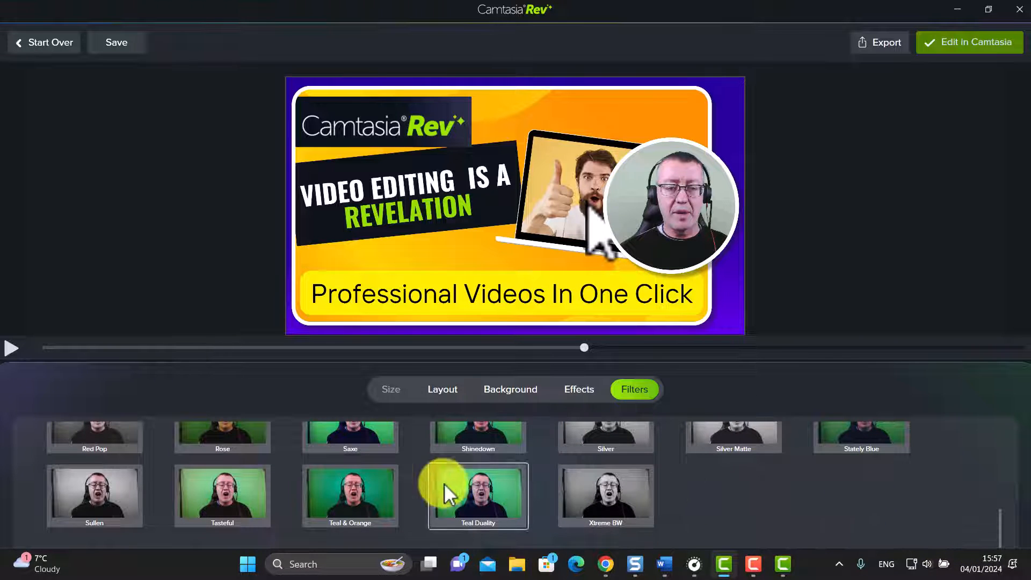
pyautogui.click(223, 495)
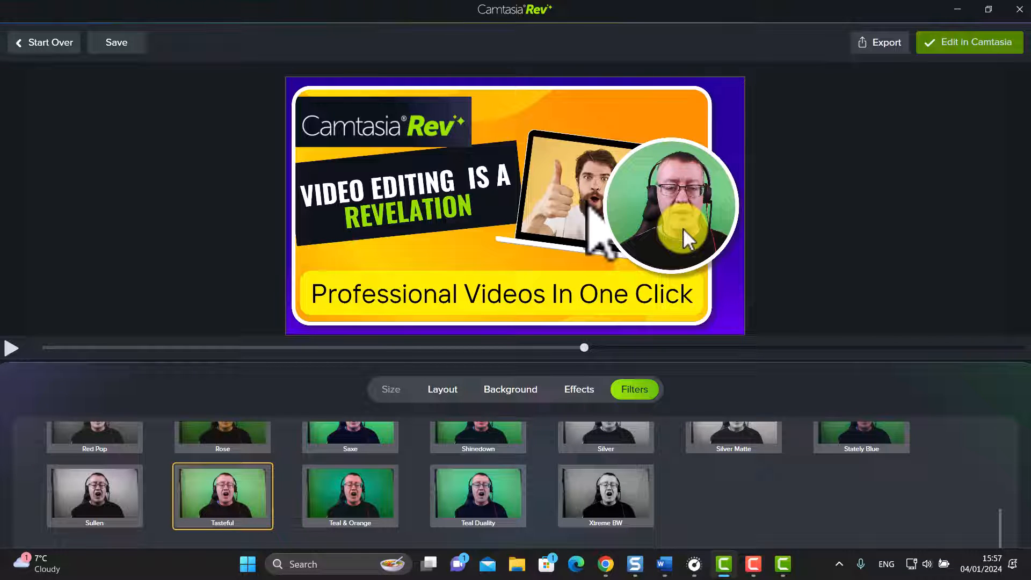
pyautogui.click(604, 495)
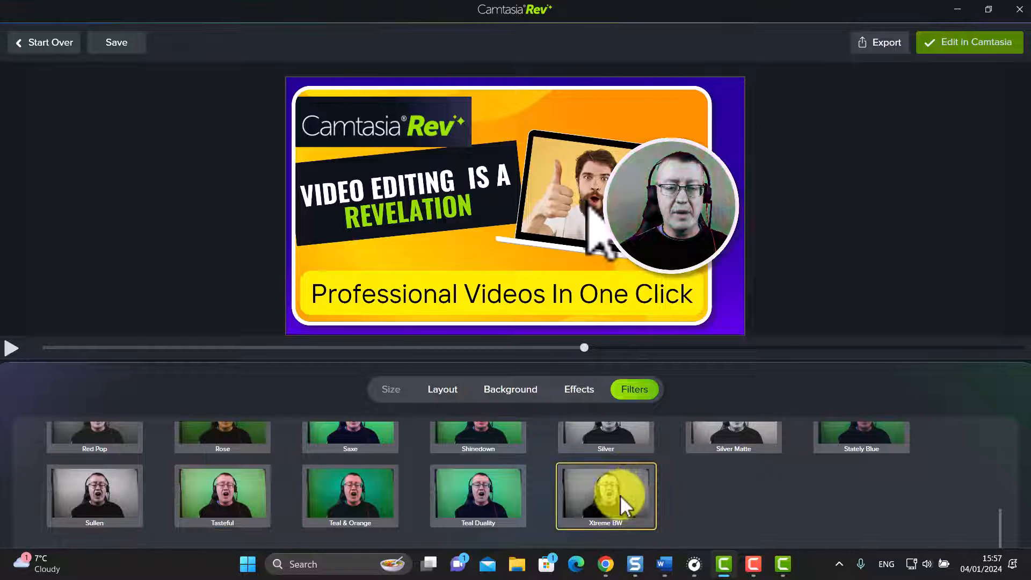
pyautogui.click(605, 497)
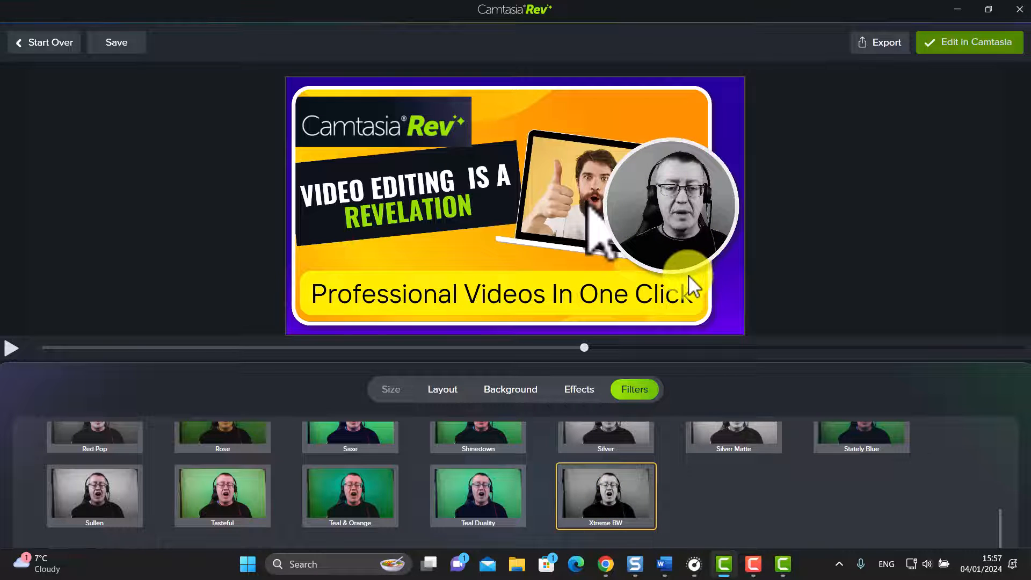
pyautogui.moveTo(769, 201)
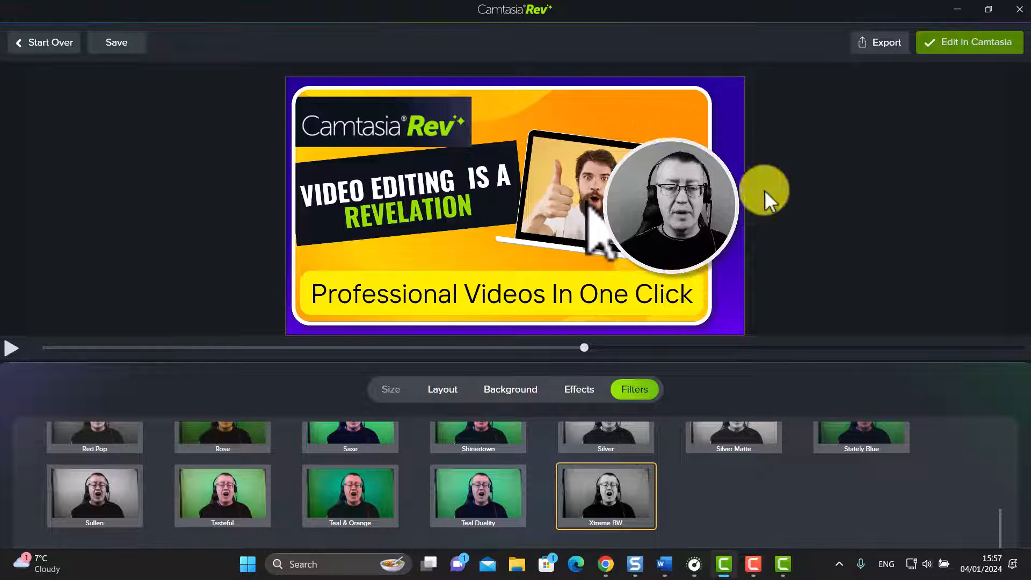
pyautogui.moveTo(746, 201)
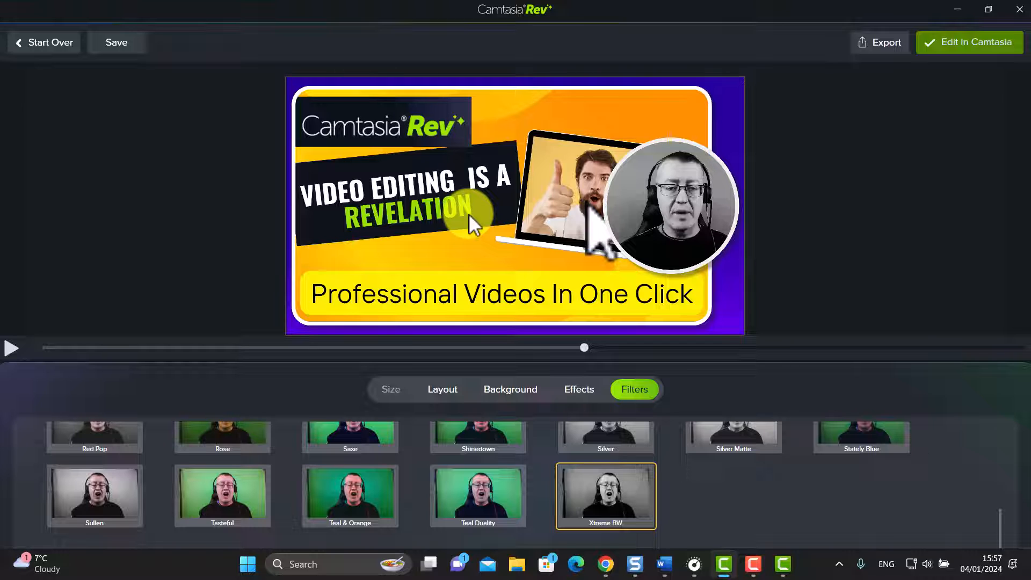
pyautogui.moveTo(980, 42)
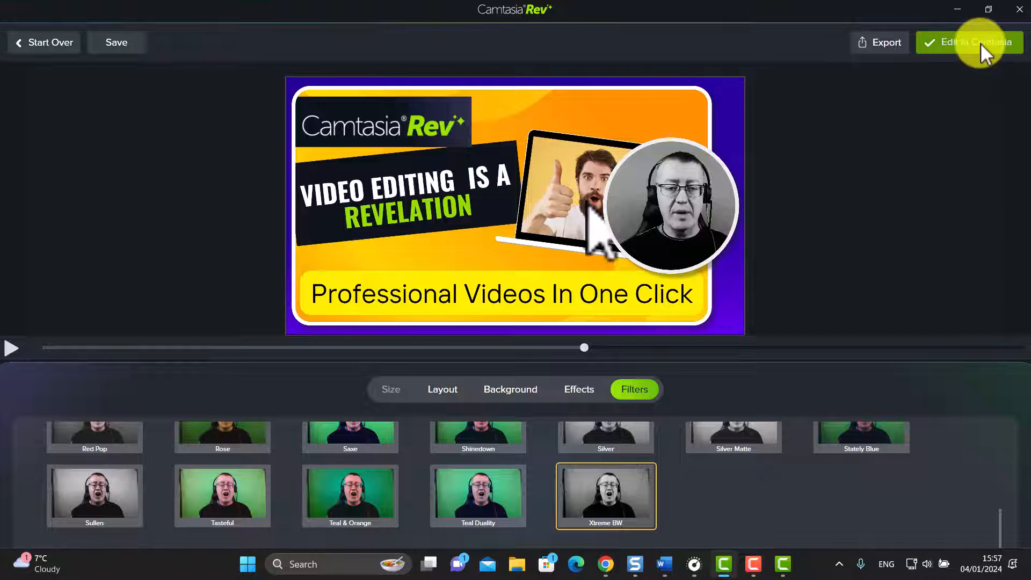
# Step: Send the Rev project into the full Camtasia editor as newintro2 timeline clips
pyautogui.click(969, 41)
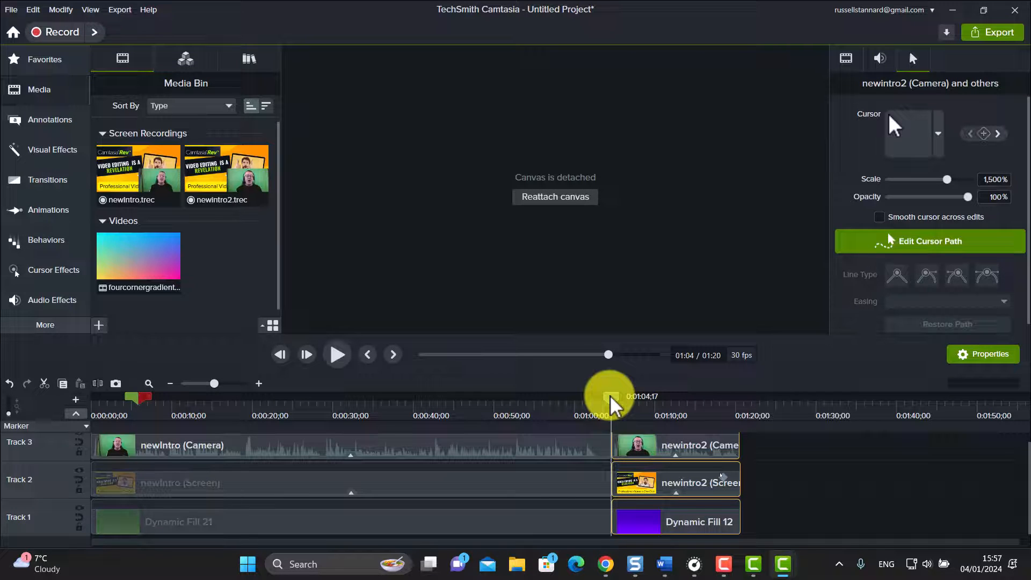
pyautogui.moveTo(619, 405)
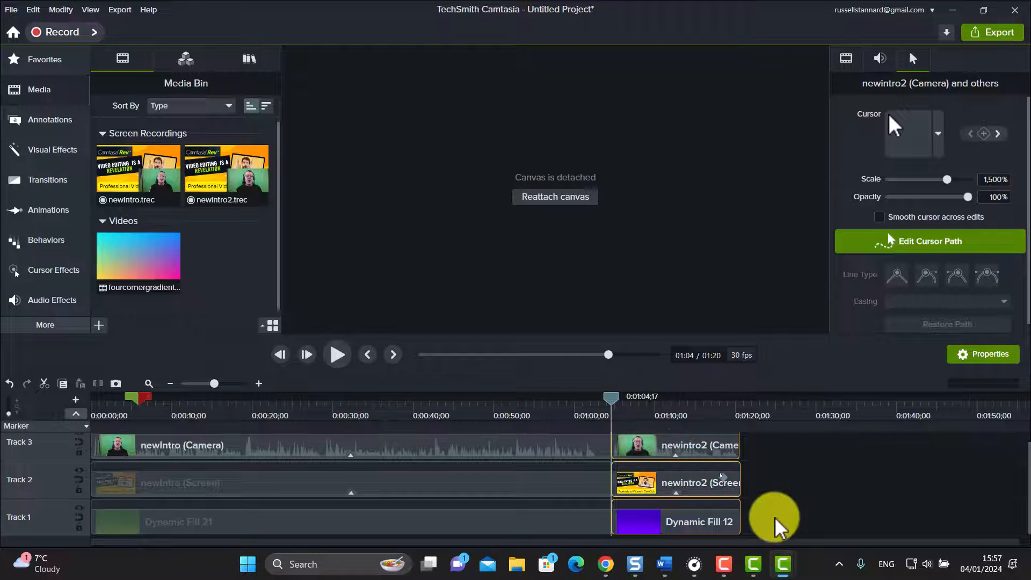
pyautogui.moveTo(907, 405)
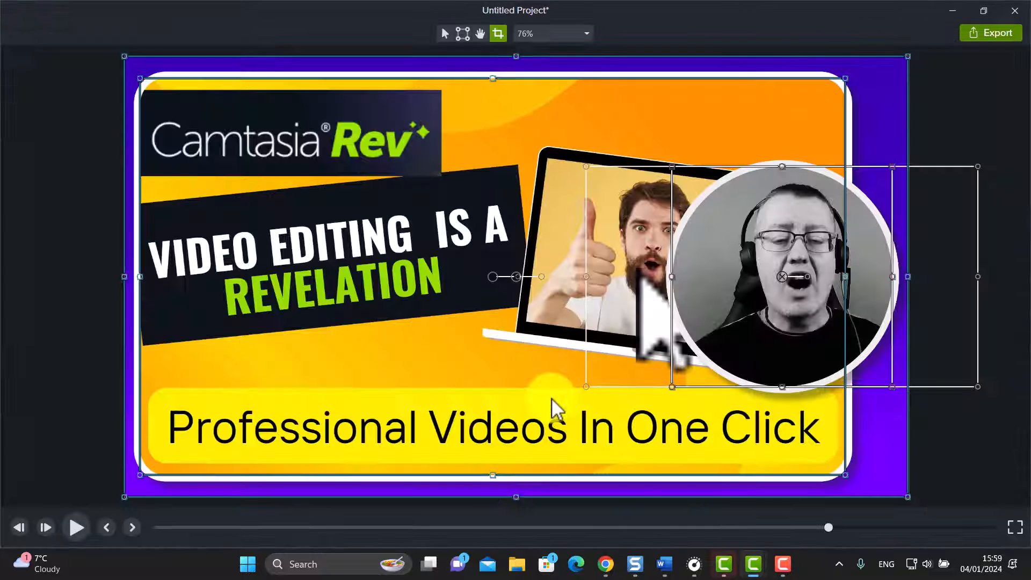
# Step: Deselect the canvas clips and play back the newintro2 preview
pyautogui.click(92, 310)
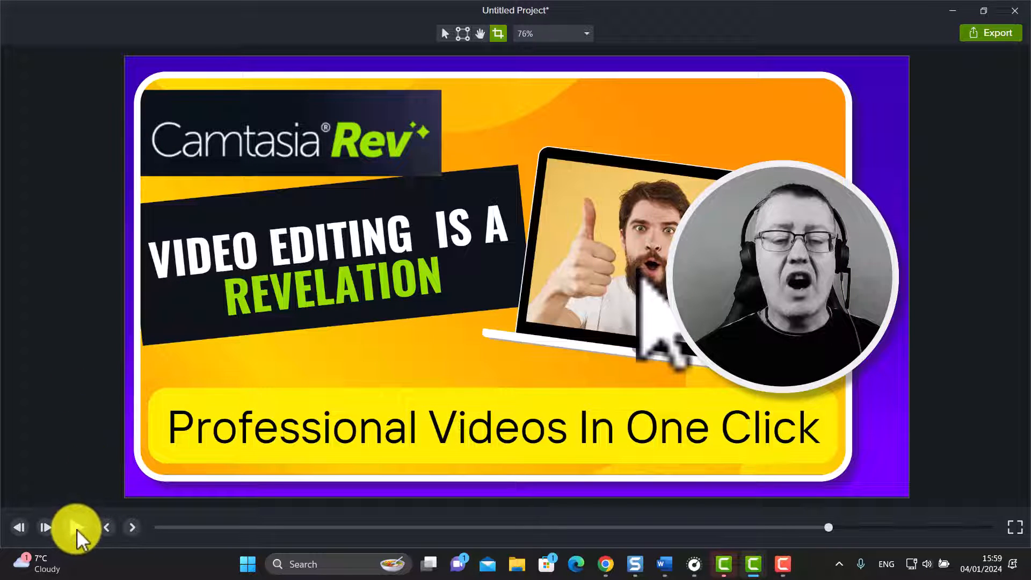
pyautogui.moveTo(75, 526)
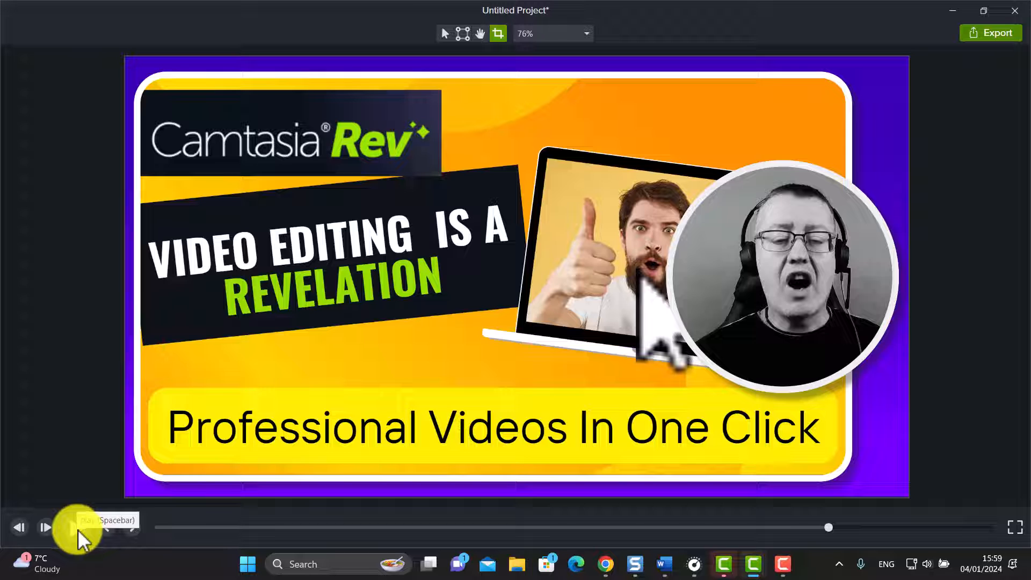
pyautogui.click(77, 526)
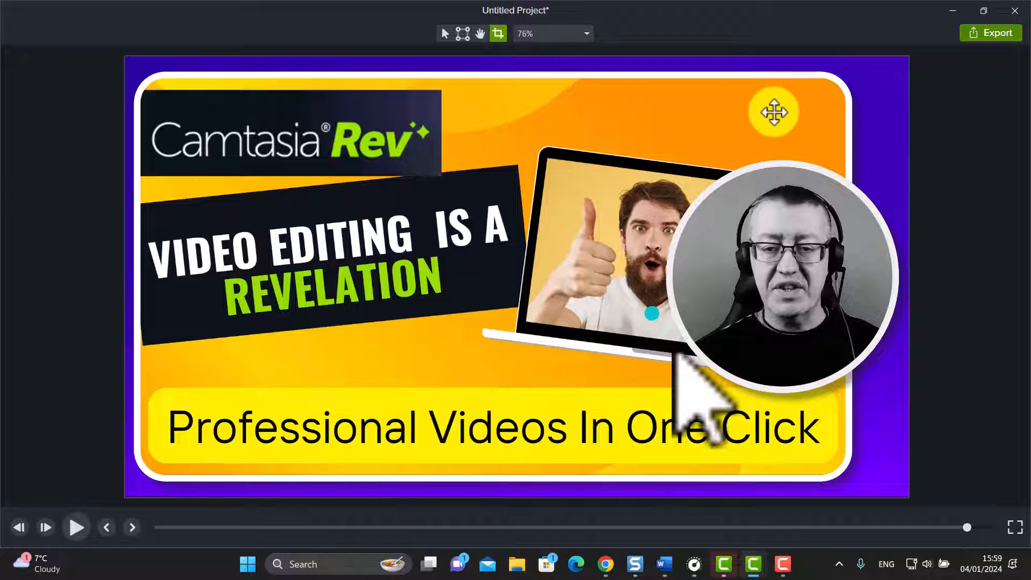
pyautogui.moveTo(1016, 19)
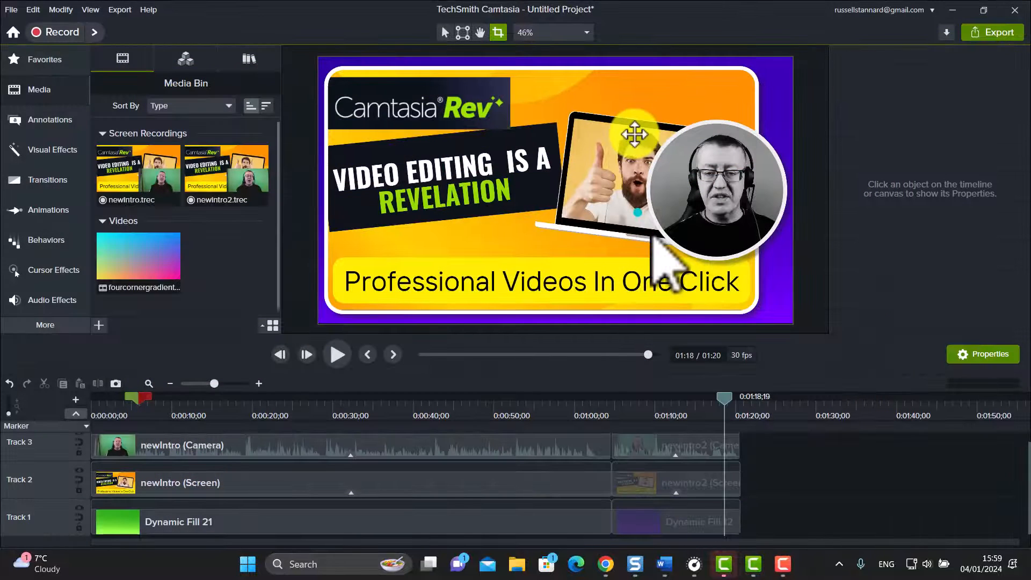
pyautogui.moveTo(763, 447)
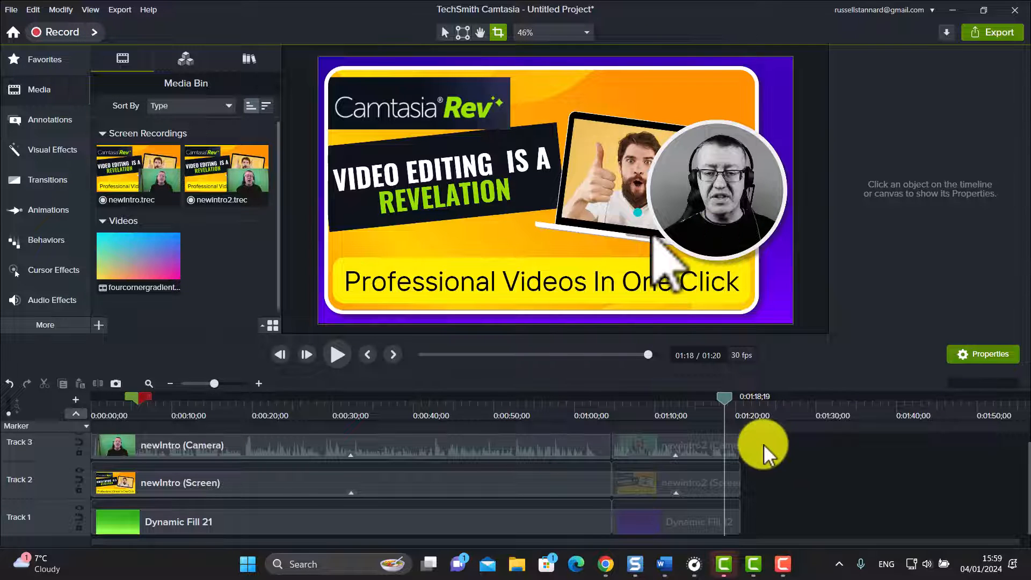
# Step: Select the newintro2 clips to set their recorded cursor opacity to 0%
pyautogui.click(675, 445)
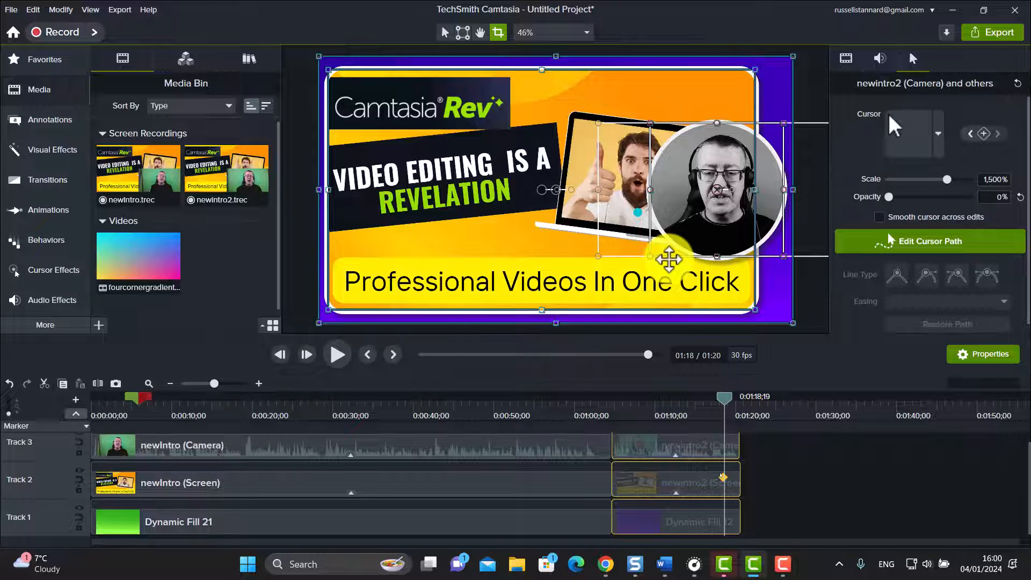
# Step: Export the project to YouTube with the title selected, as an unlisted Science & Technology video
pyautogui.click(119, 10)
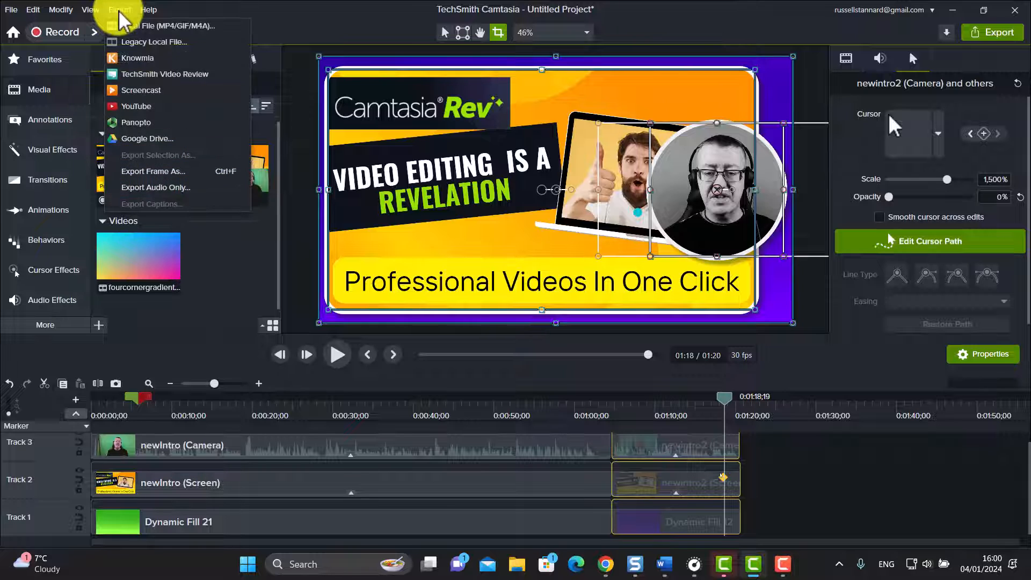
pyautogui.moveTo(136, 107)
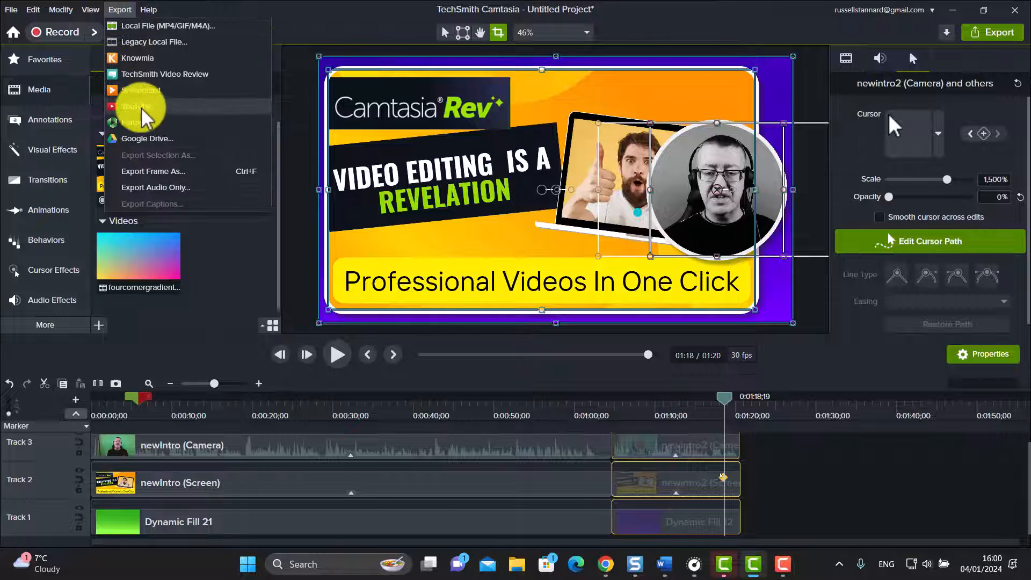
pyautogui.click(137, 106)
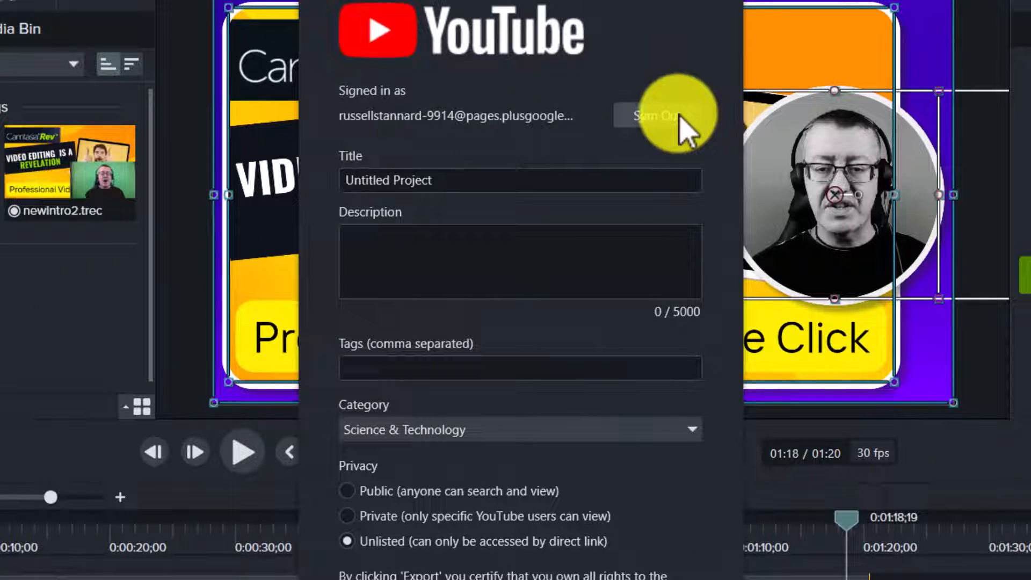
pyautogui.moveTo(485, 179)
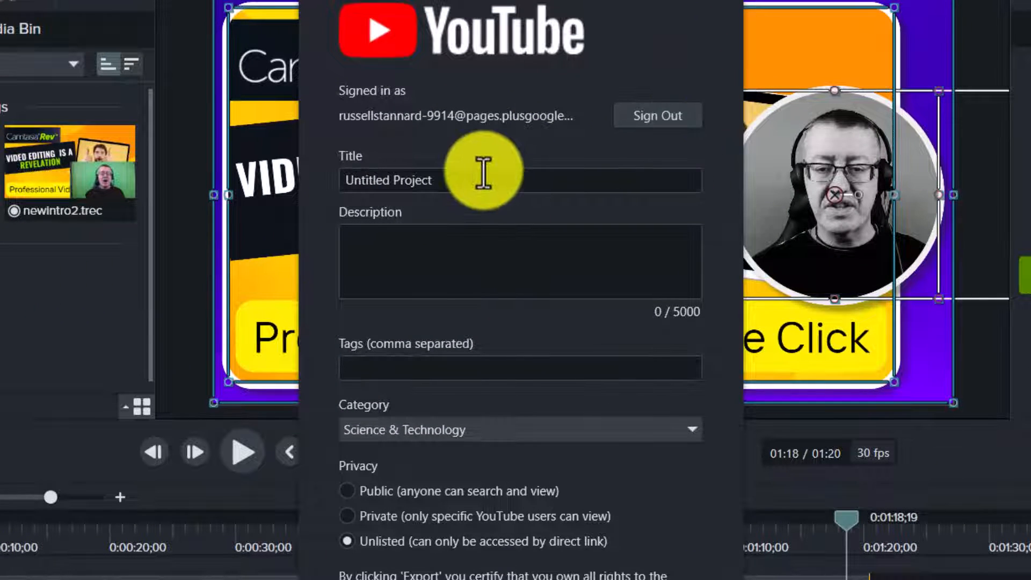
pyautogui.tripleClick(389, 180)
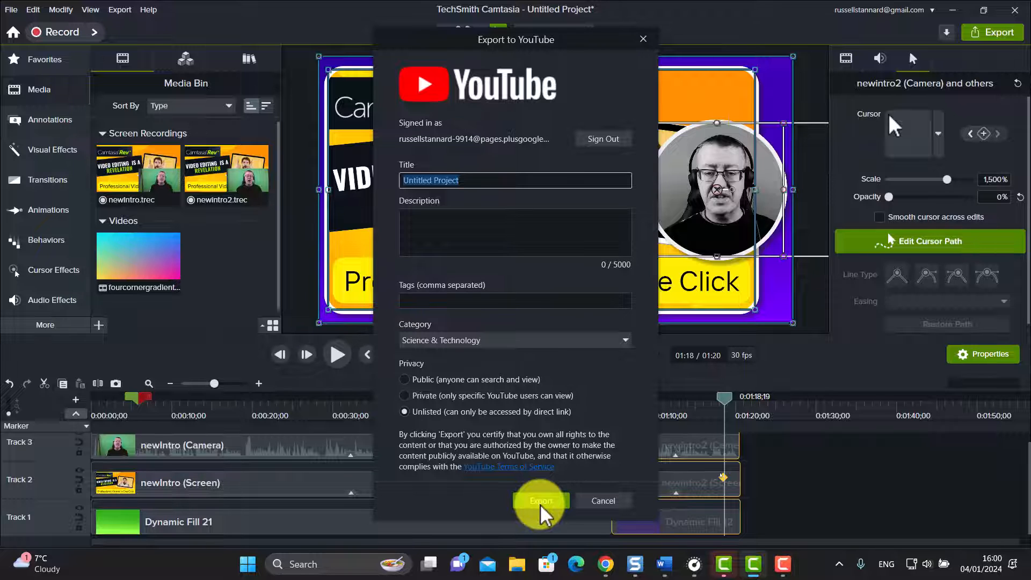
pyautogui.click(541, 500)
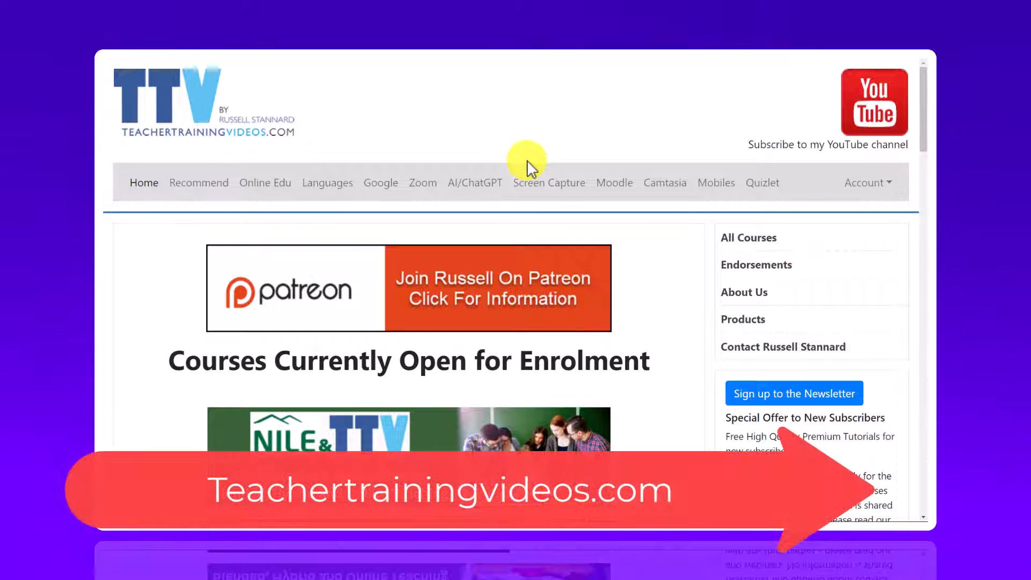
pyautogui.moveTo(558, 217)
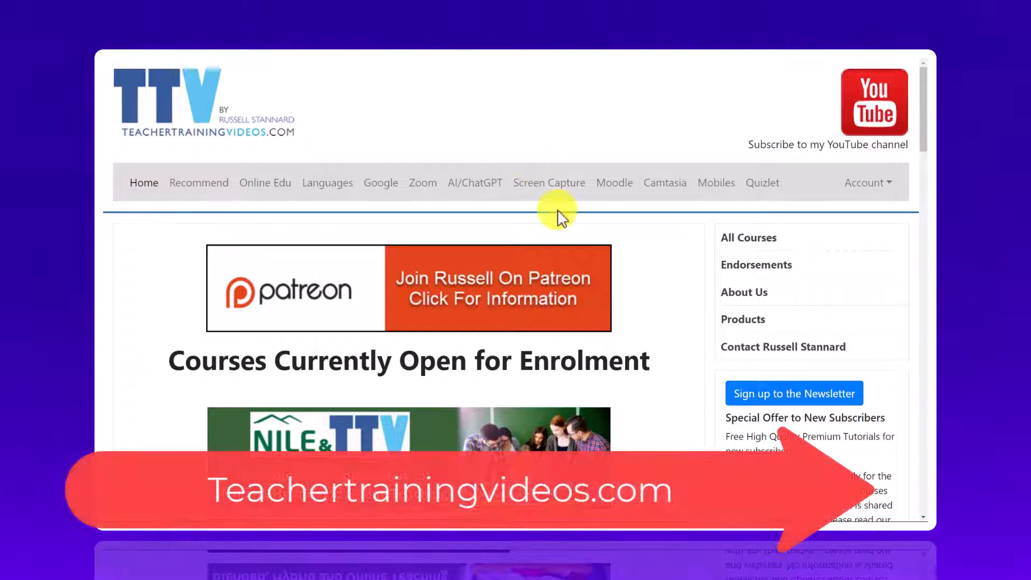
# Step: Browse the Teachertrainingvideos.com Camtasia course page and its tutorial thumbnails
pyautogui.click(663, 183)
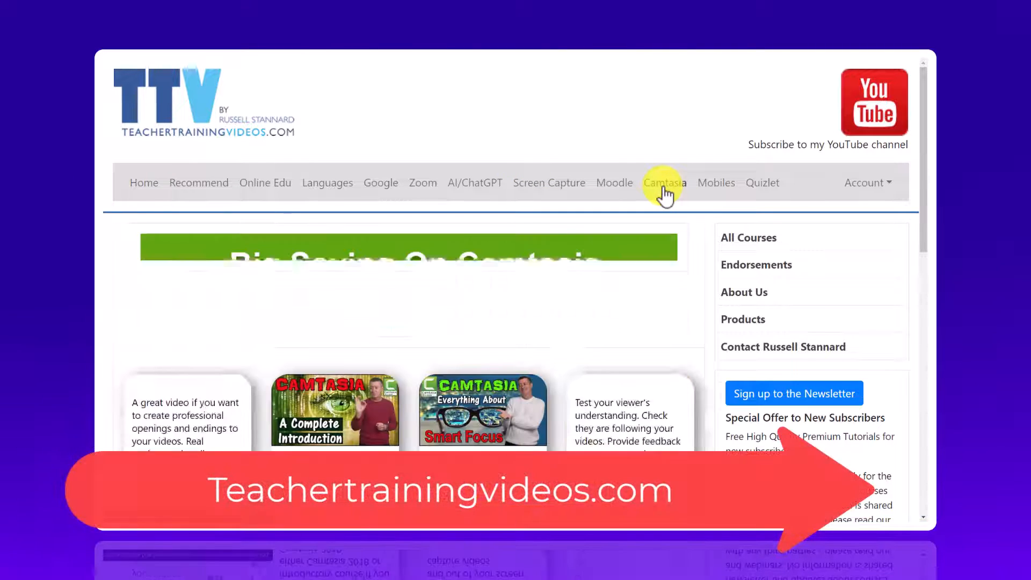
pyautogui.scroll(-3)
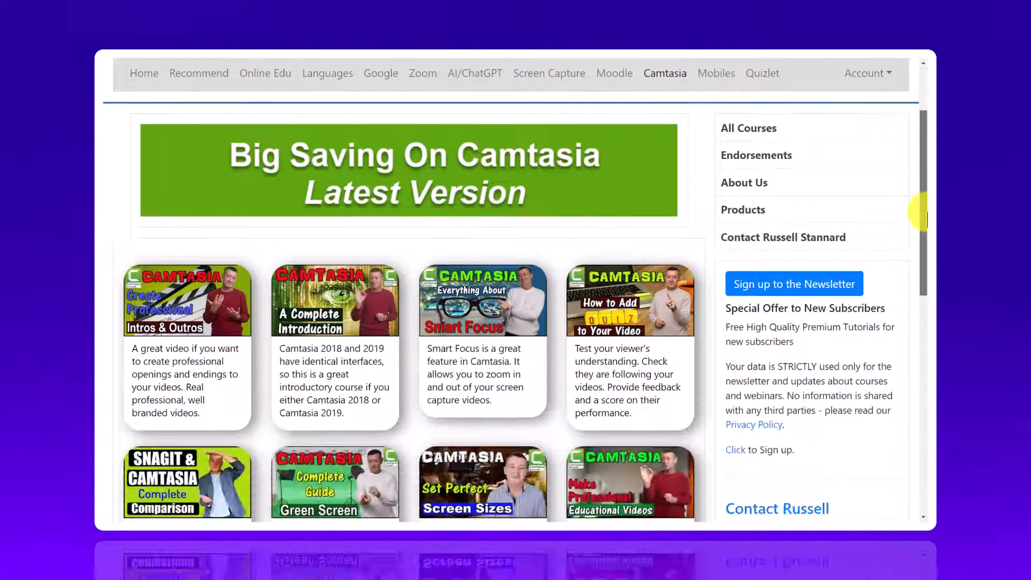
pyautogui.scroll(3)
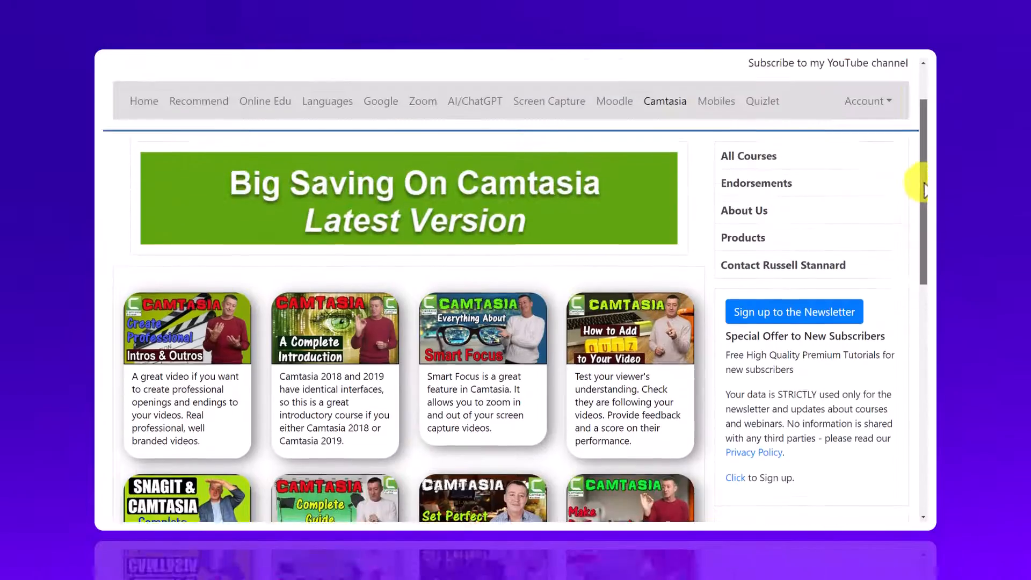
pyautogui.scroll(3)
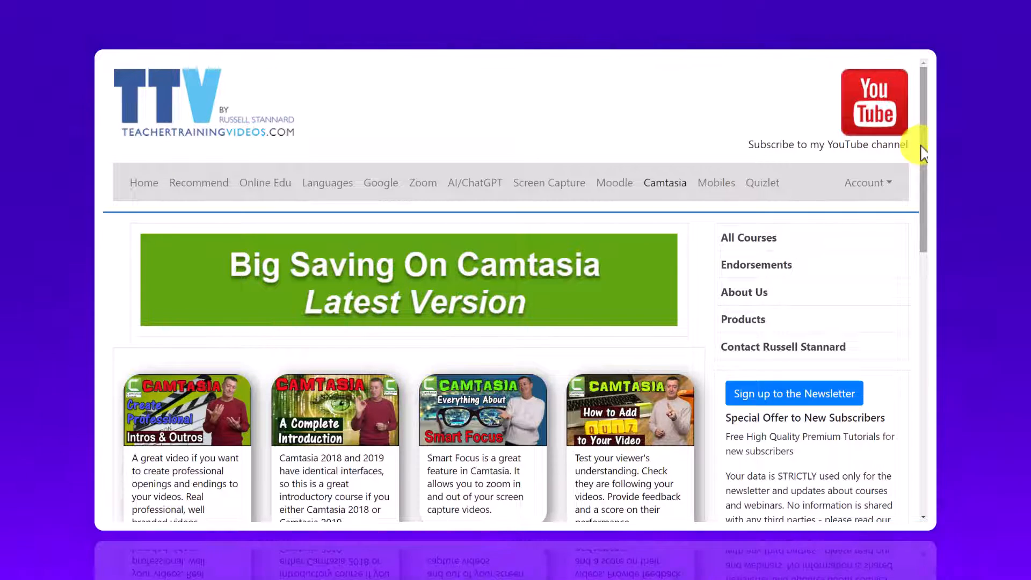
pyautogui.moveTo(889, 62)
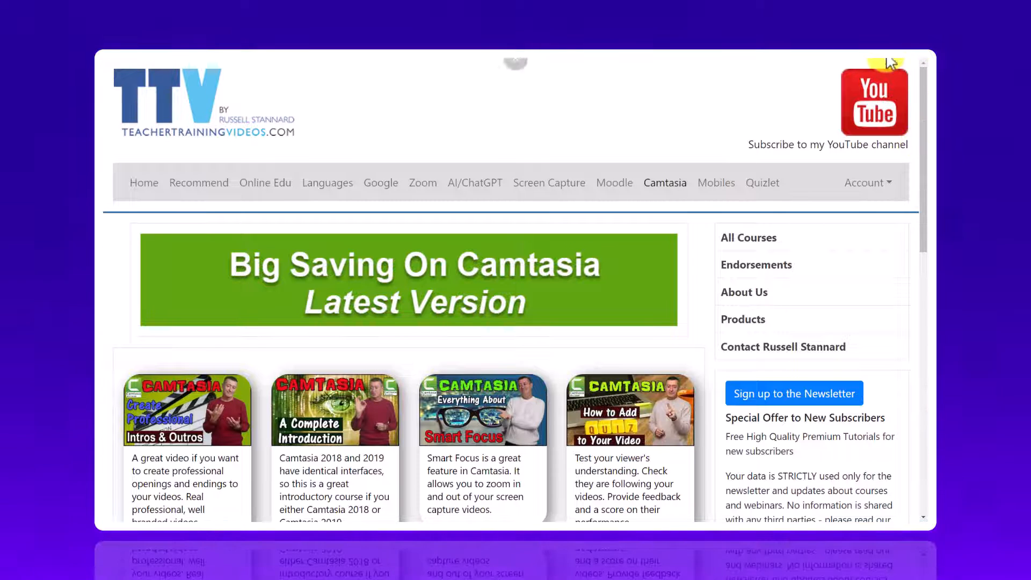